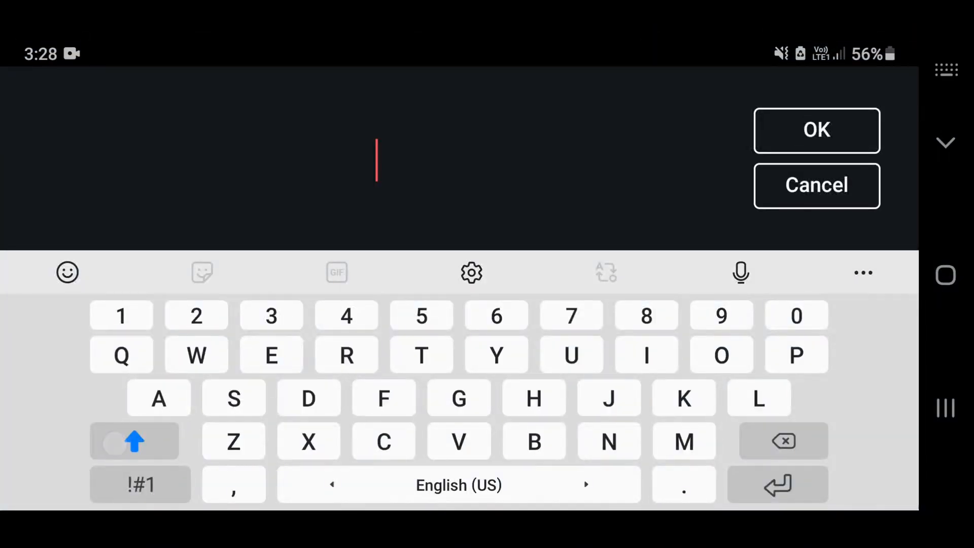
Step: Create a 'MINIMAL TITLES' text layer and set its font to NotoSans Bold
type("MINIMAL")
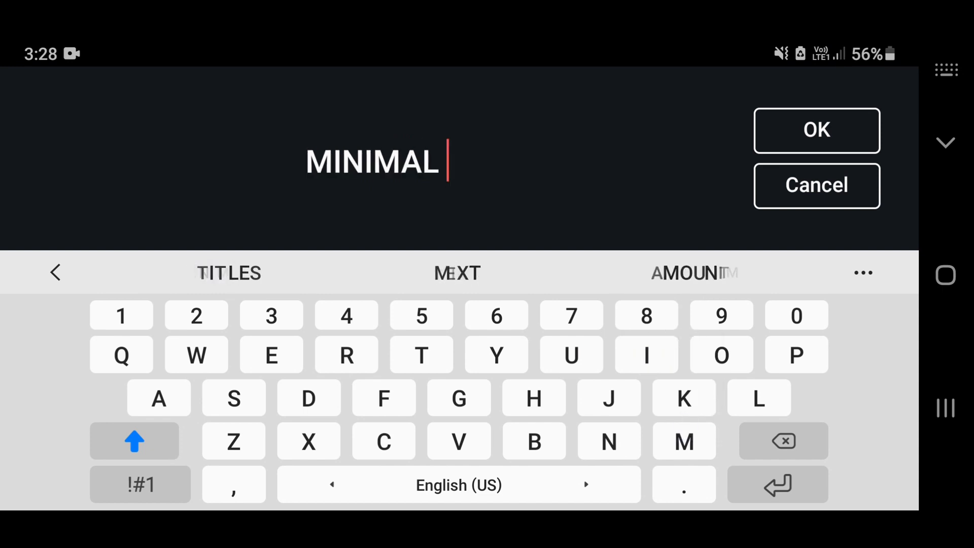
left_click(815, 130)
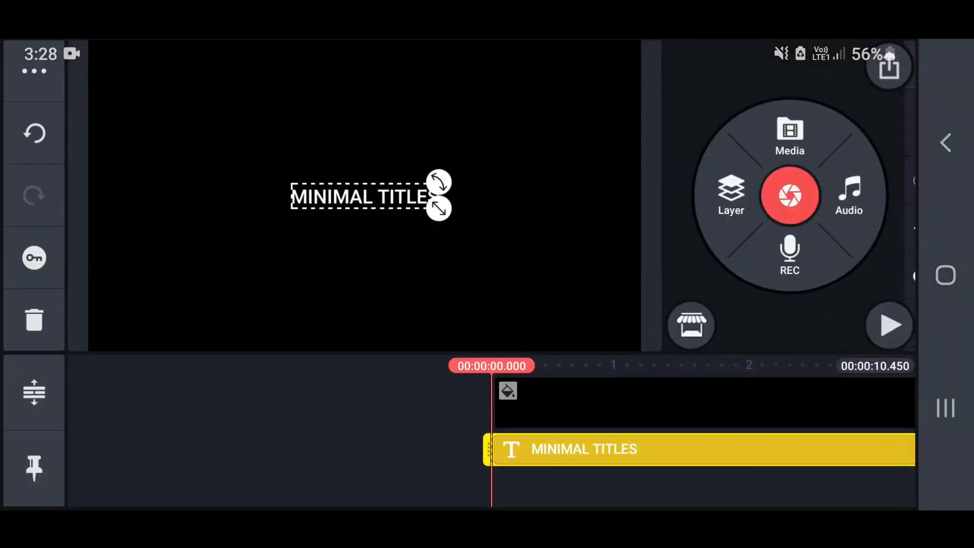
left_click(369, 196)
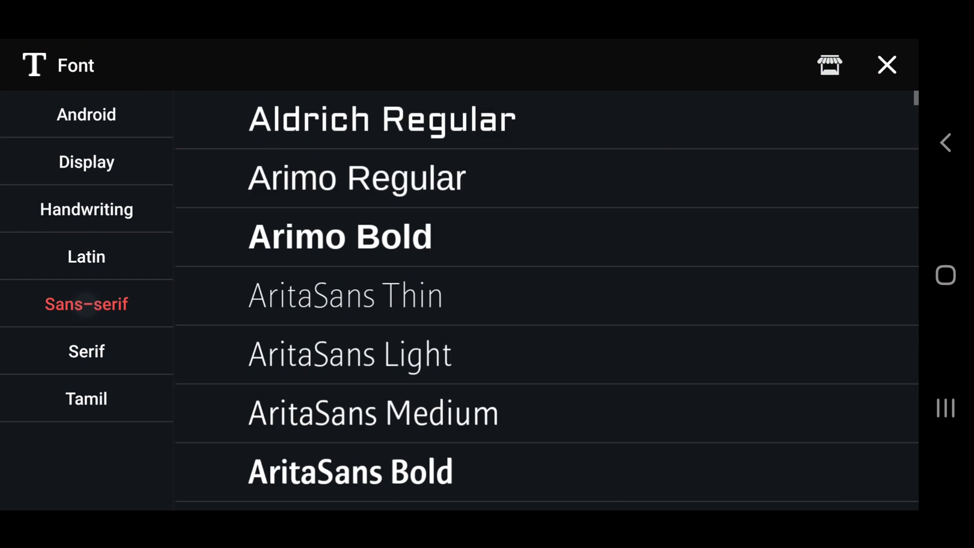
scroll("down", 3)
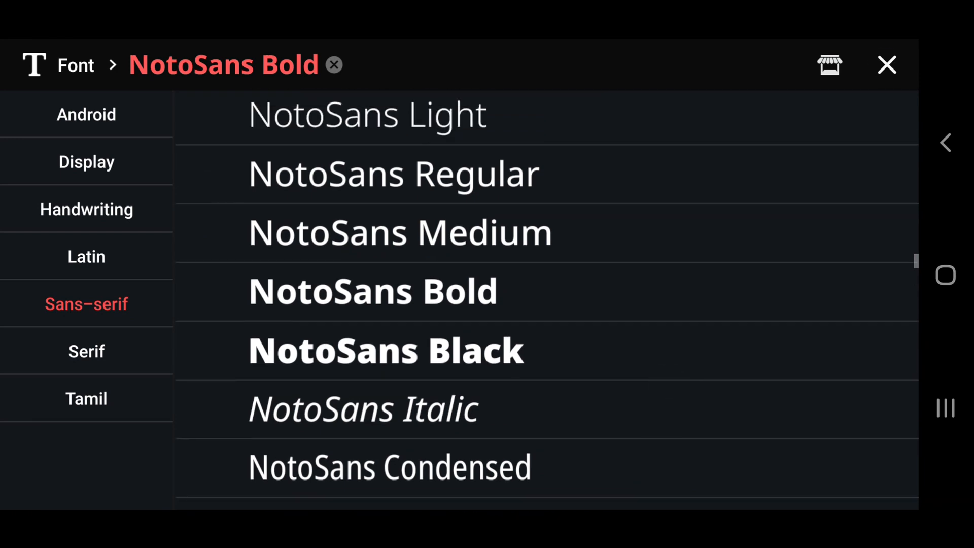
left_click(886, 65)
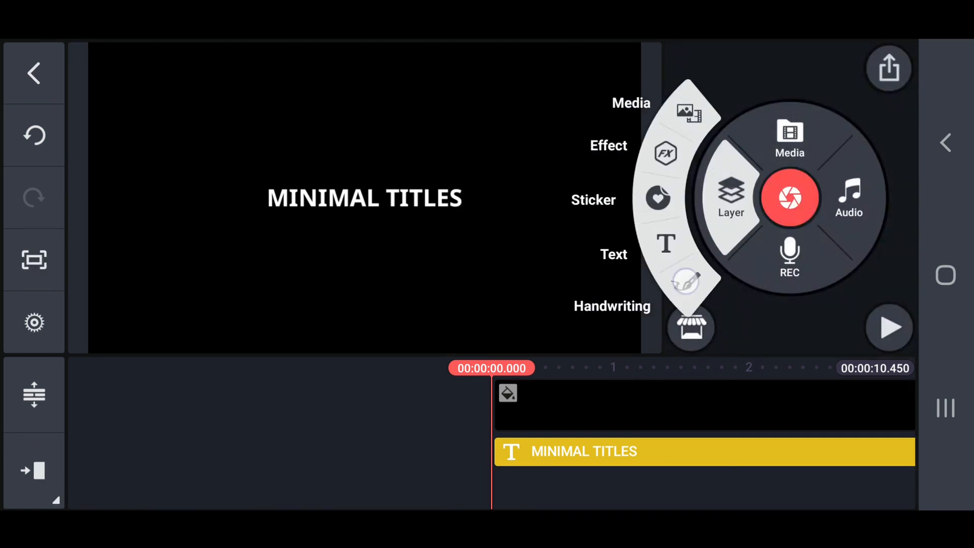
Step: Draw an orange #FF7B00 filled rectangle on a handwriting layer and send it behind the title
left_click(686, 284)
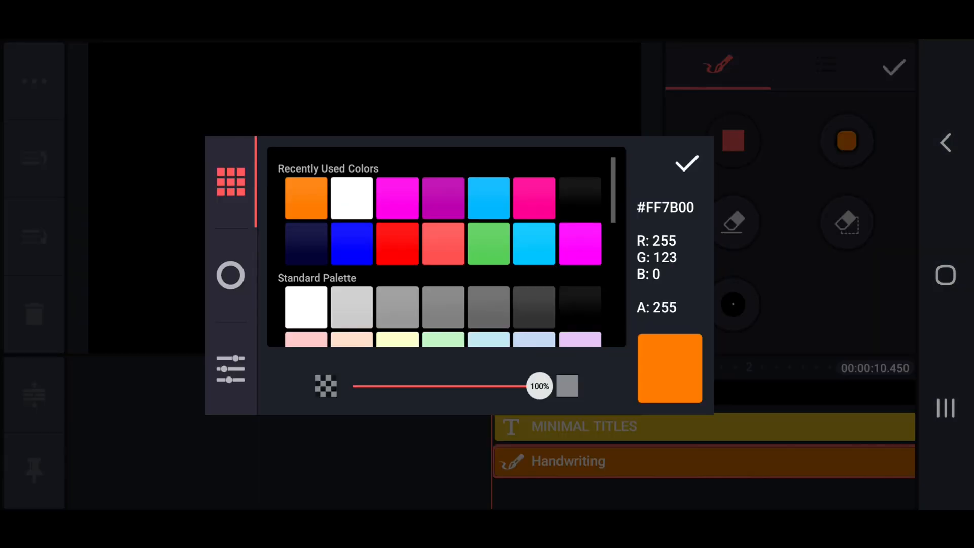
left_click(686, 163)
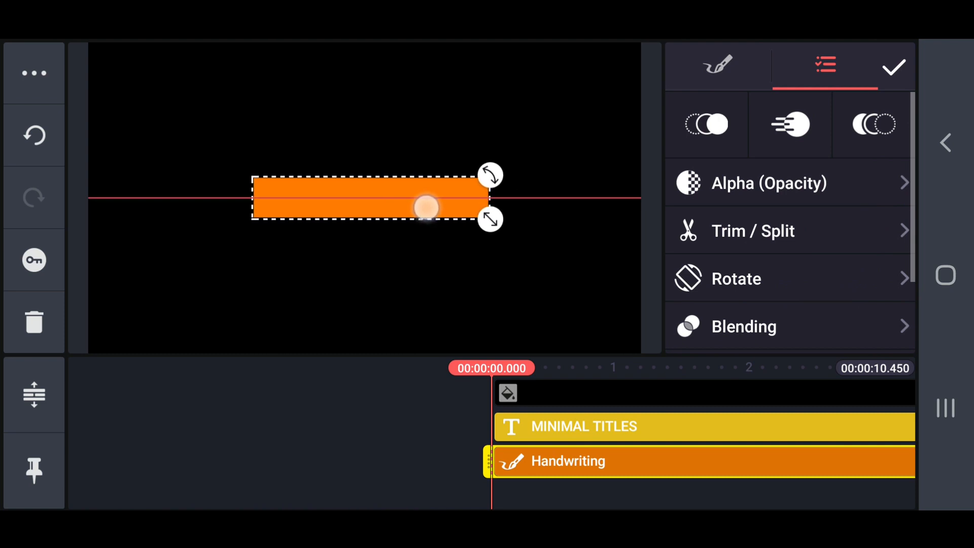
left_click(368, 198)
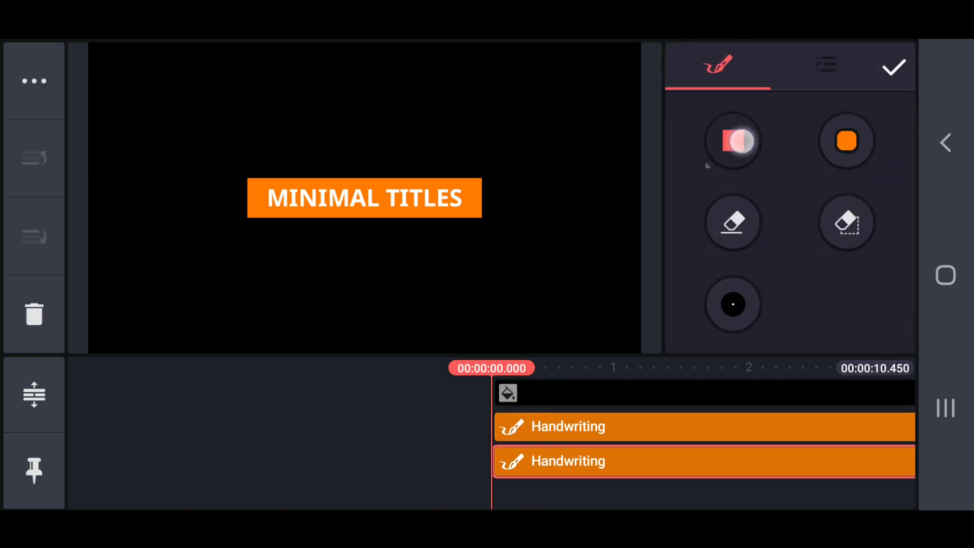
Step: Draw a thin orange outline frame, then a larger white outline frame on a new handwriting layer
left_click(733, 305)
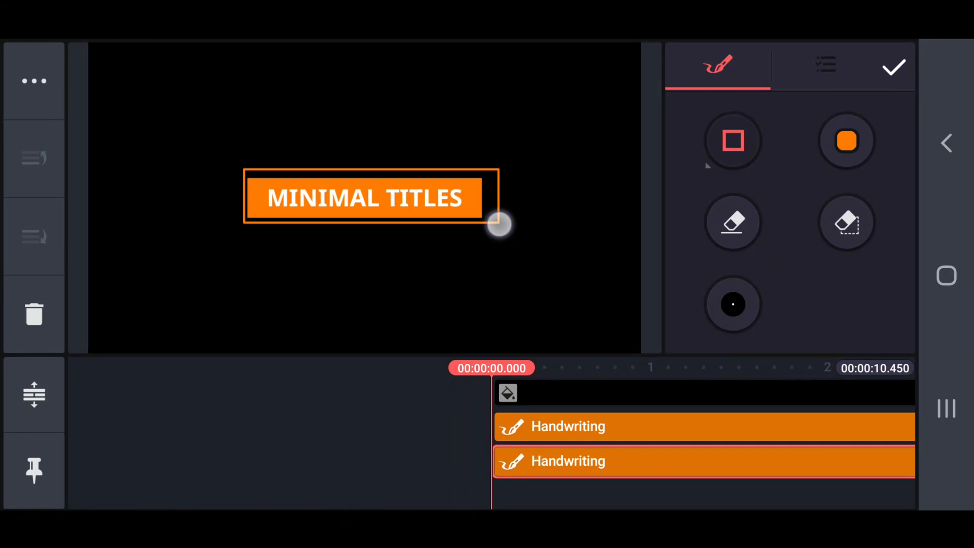
left_click(825, 65)
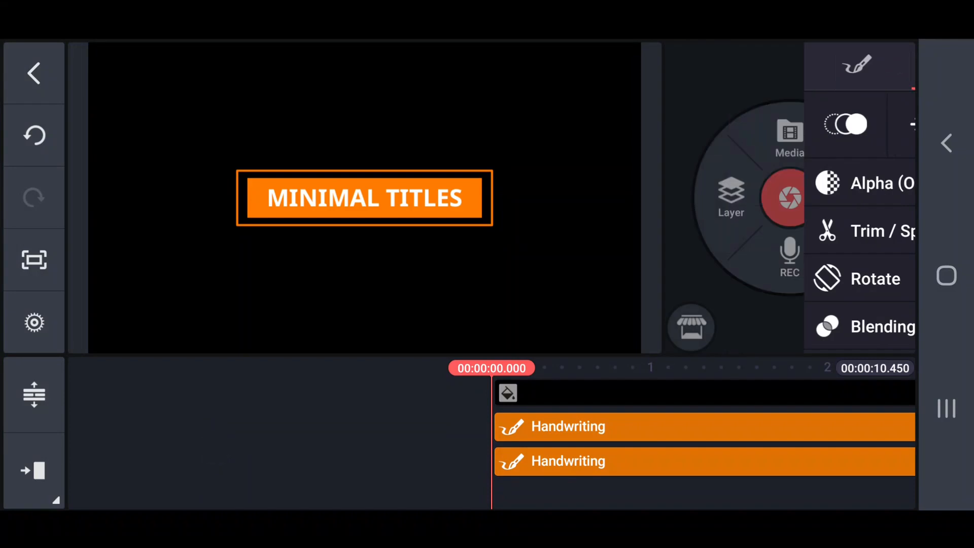
left_click(857, 65)
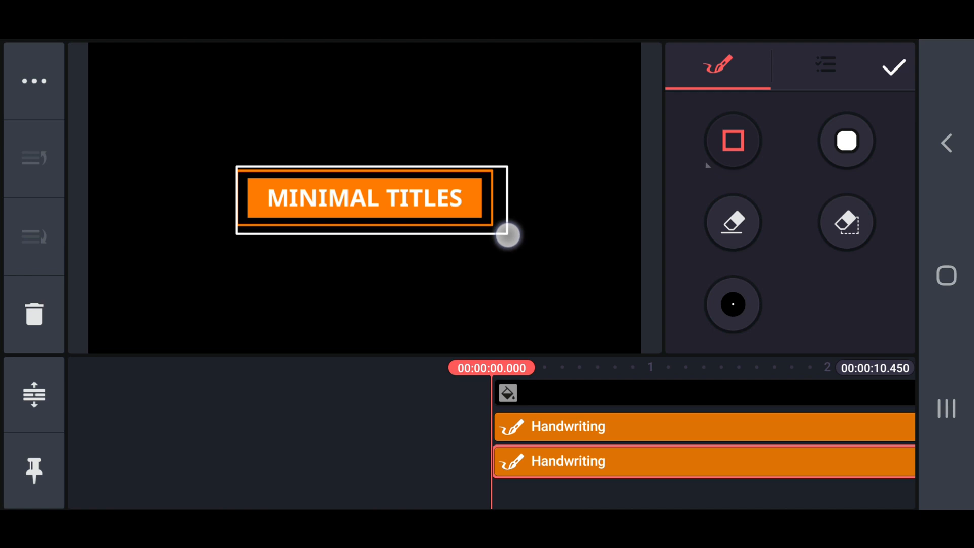
left_click(894, 67)
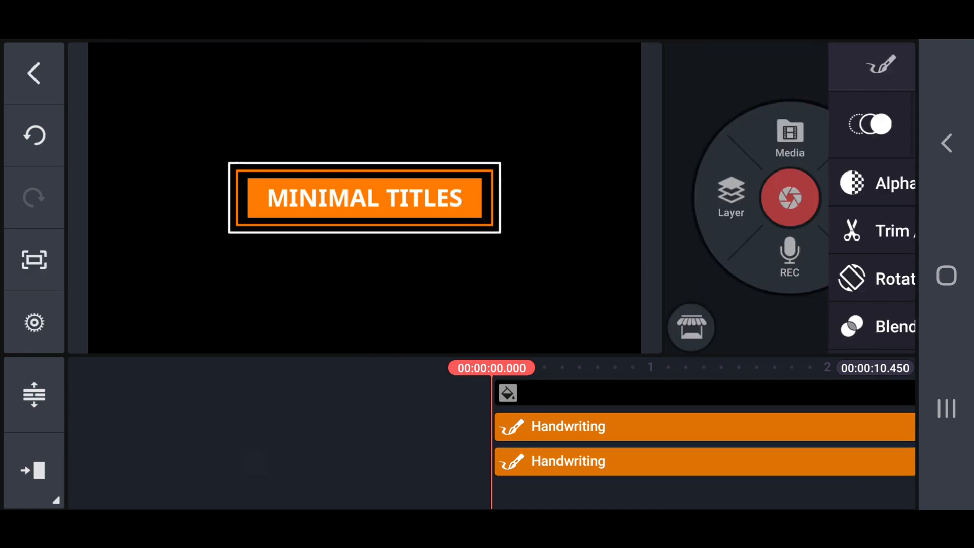
Step: Give the white outline a Draw by Stroke entrance animation
left_click(646, 461)
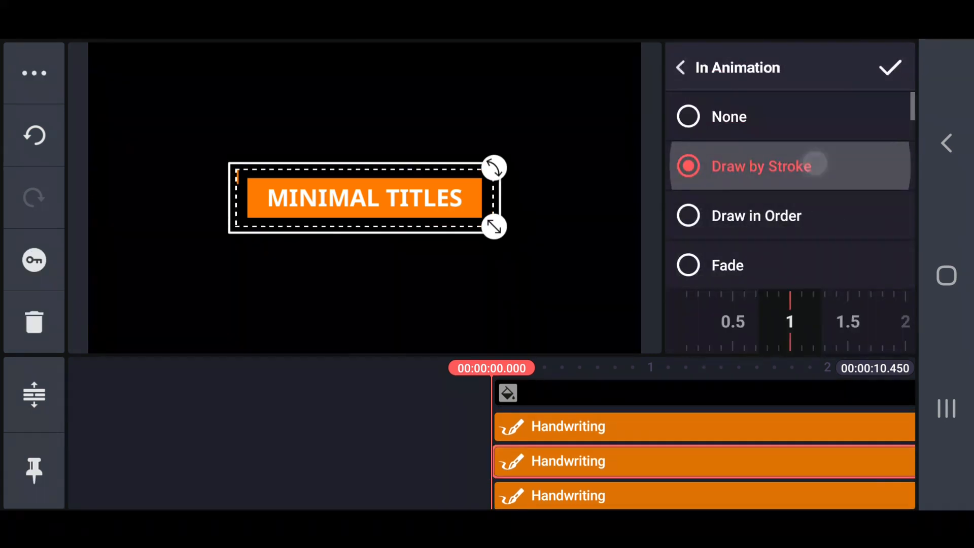
left_click(680, 67)
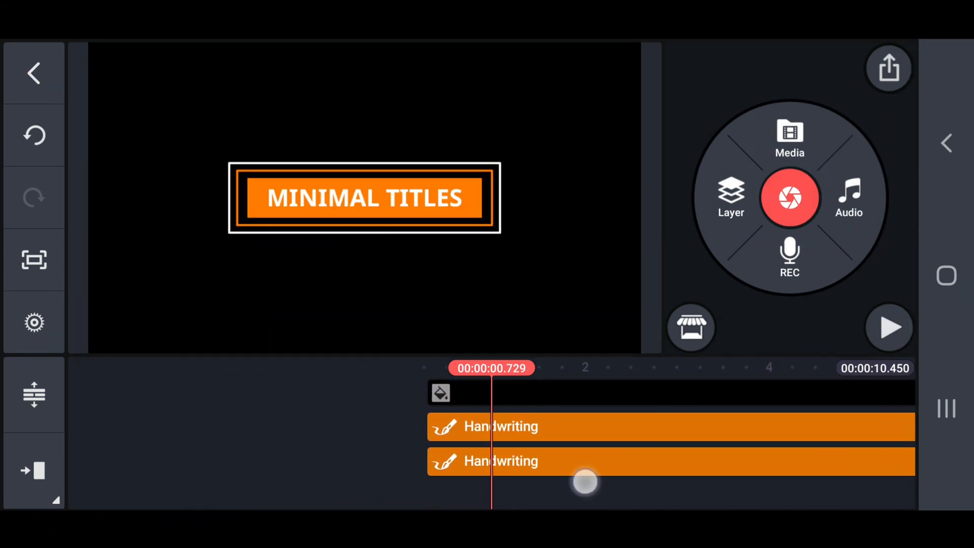
Step: Shift the orange box layer about half a second later and give it entrance and exit animations
scroll("down", 3)
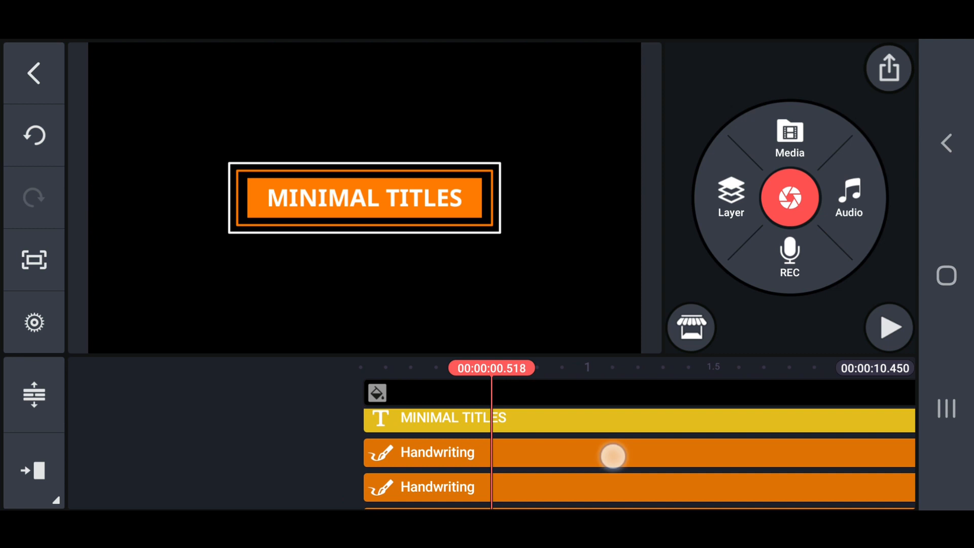
scroll("down", 3)
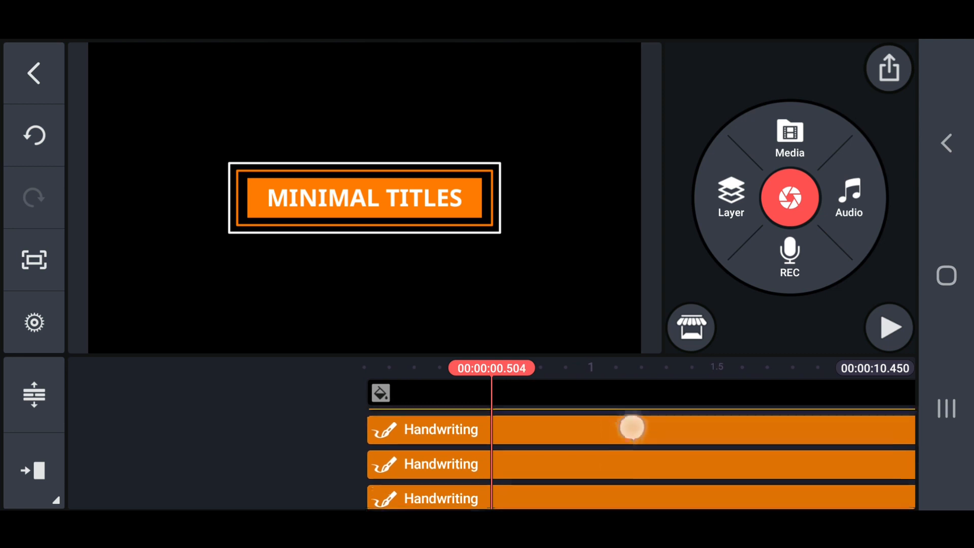
left_click(435, 429)
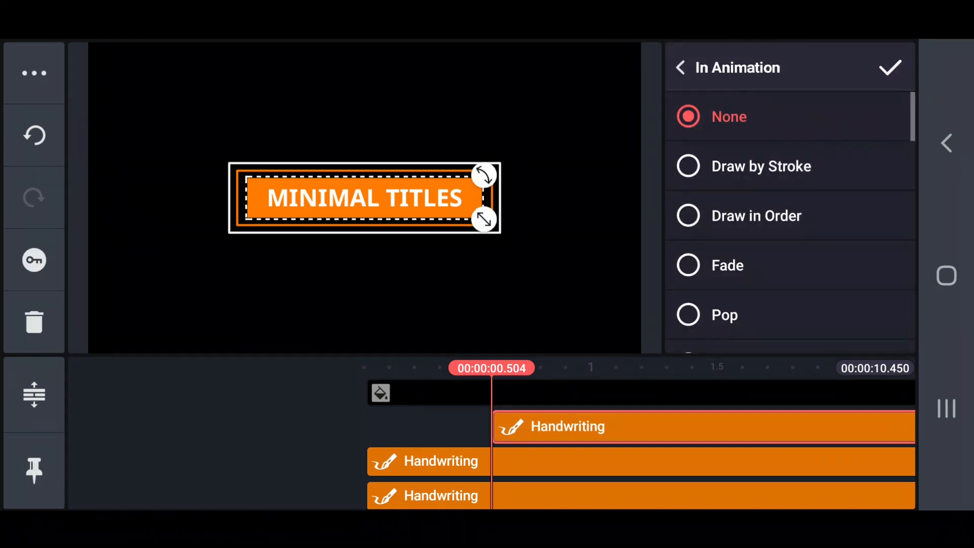
scroll("down", 3)
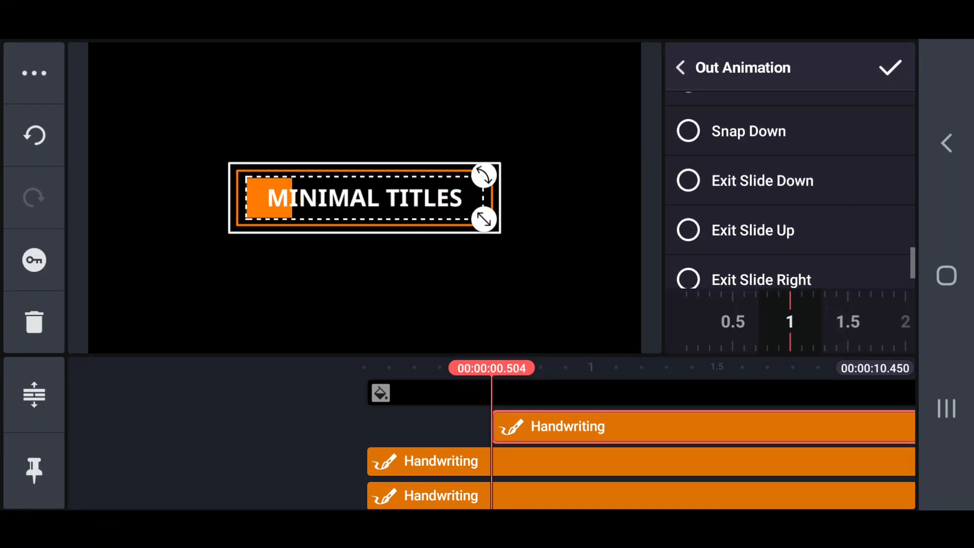
left_click(890, 68)
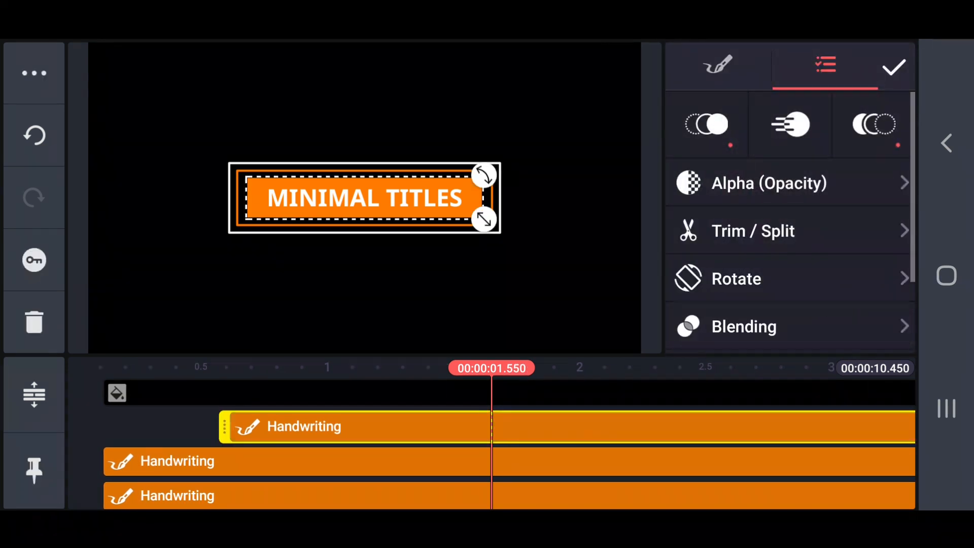
Step: Trim the orange box clip to the right of the playhead so it ends at 1.55 s
left_click(753, 230)
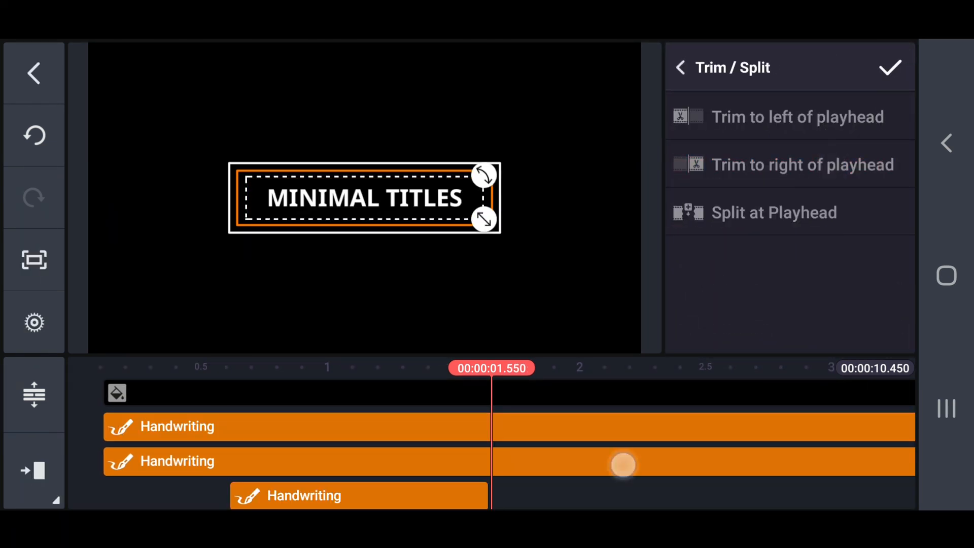
left_click(890, 67)
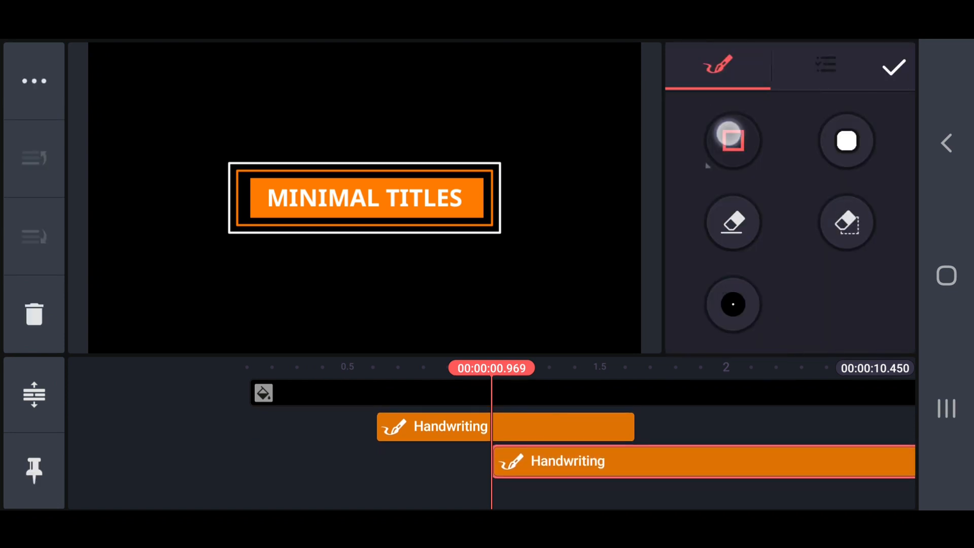
Step: Draw a new orange filled bar covering MINIMAL, leaving TITLES visible, starting about one second in
left_click(846, 140)
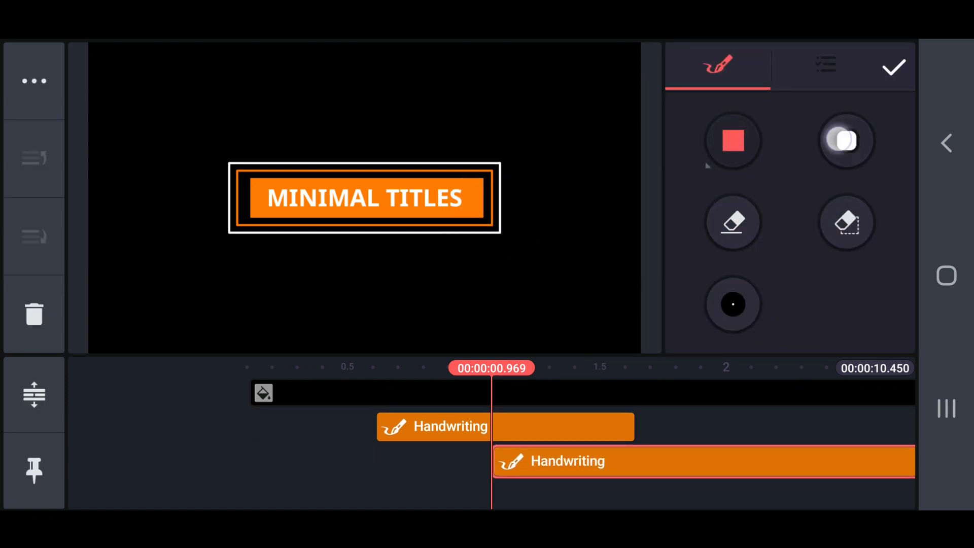
left_click(847, 140)
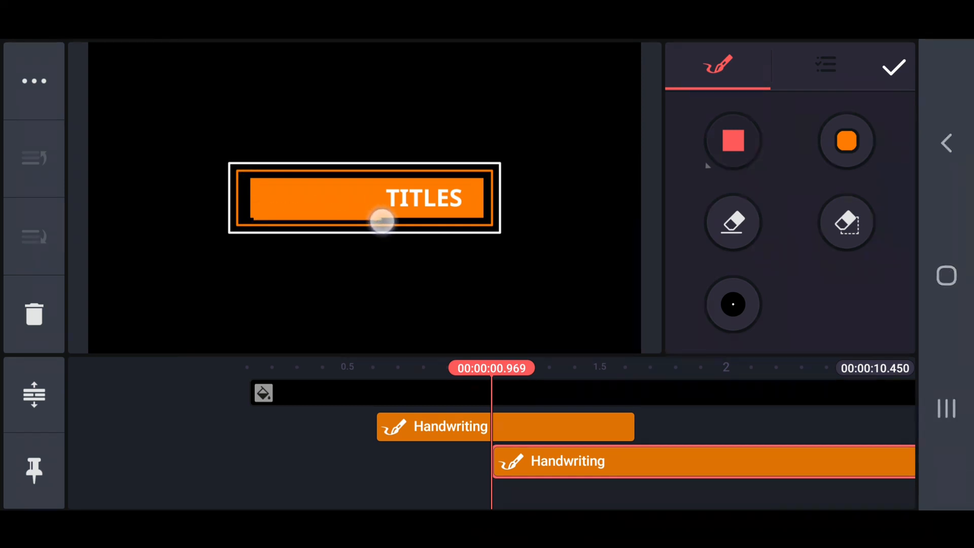
left_click(894, 67)
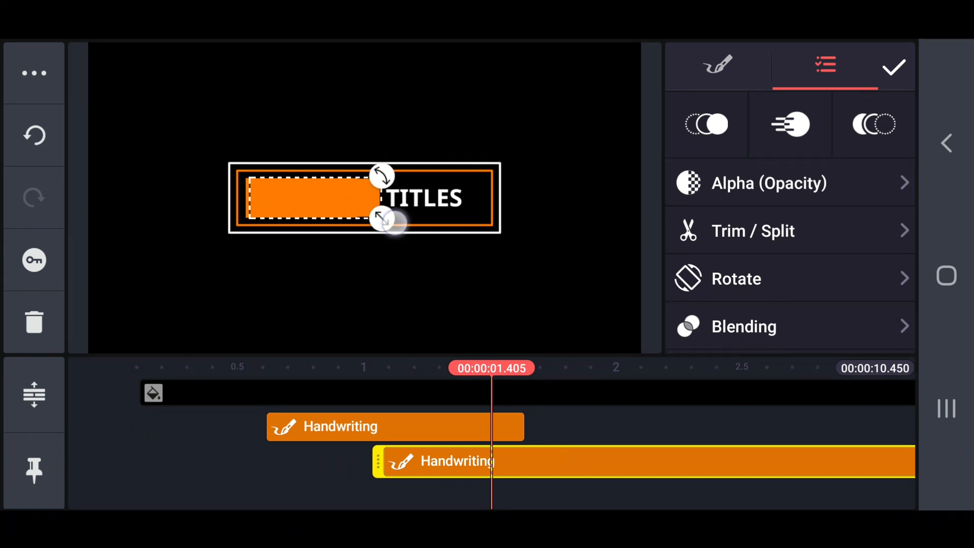
left_click(894, 67)
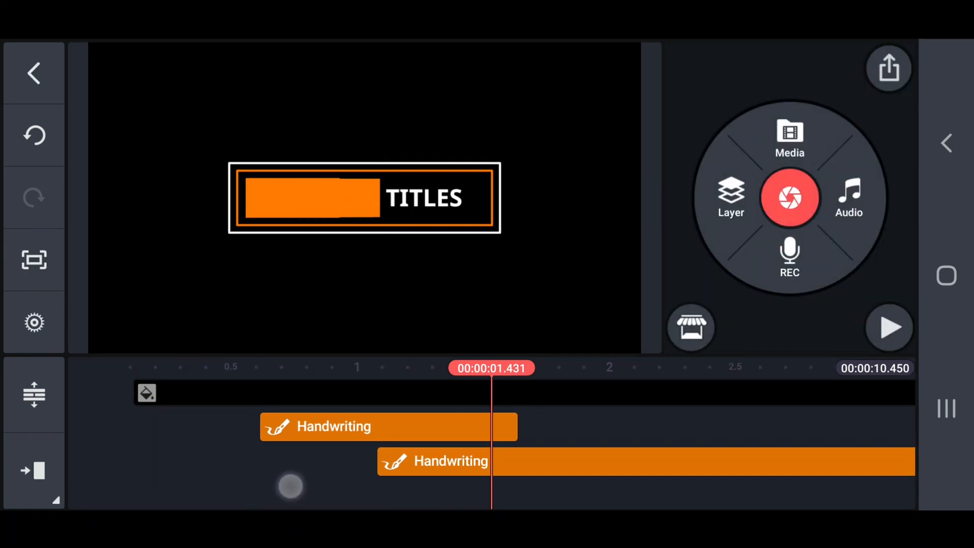
left_click(621, 461)
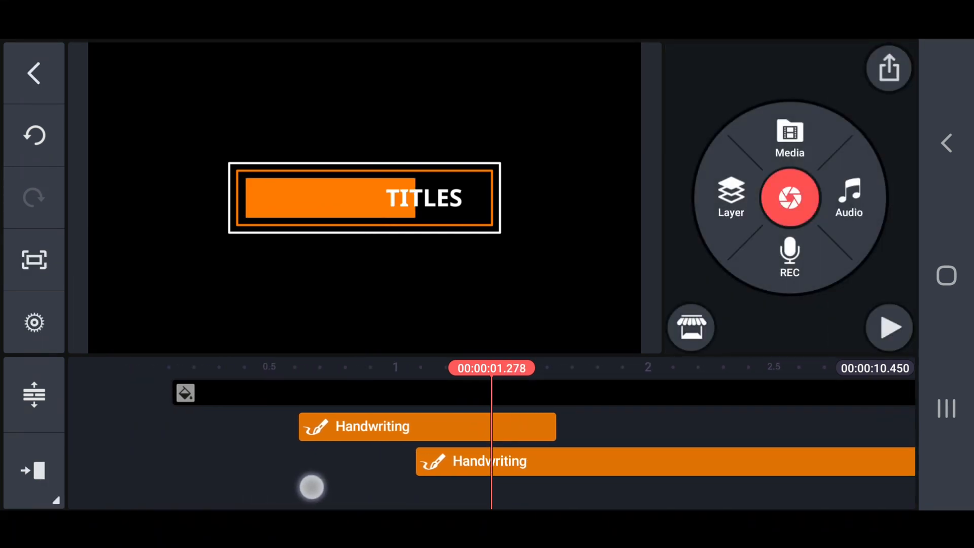
left_click(889, 327)
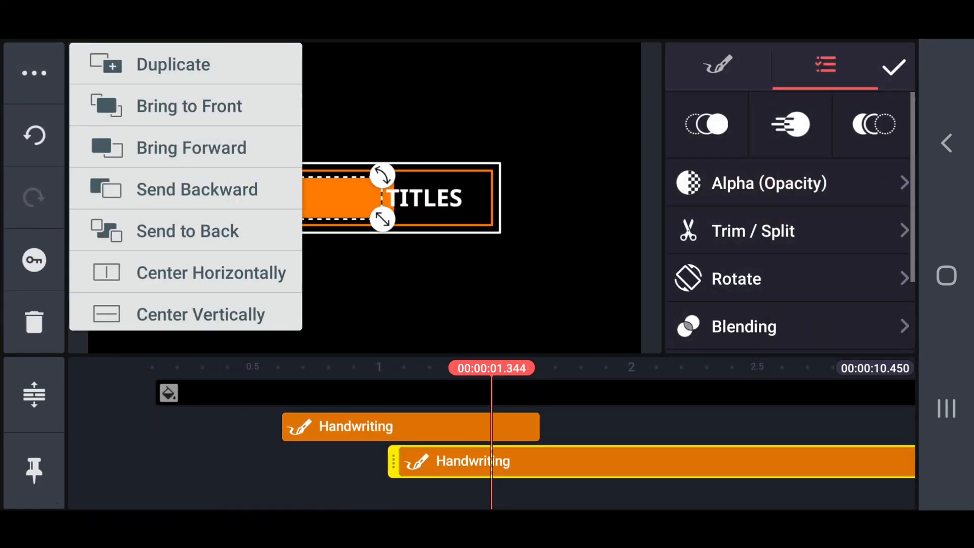
Step: Duplicate the MINIMAL TITLES text layer so two copies stack over the orange box
left_click(174, 64)
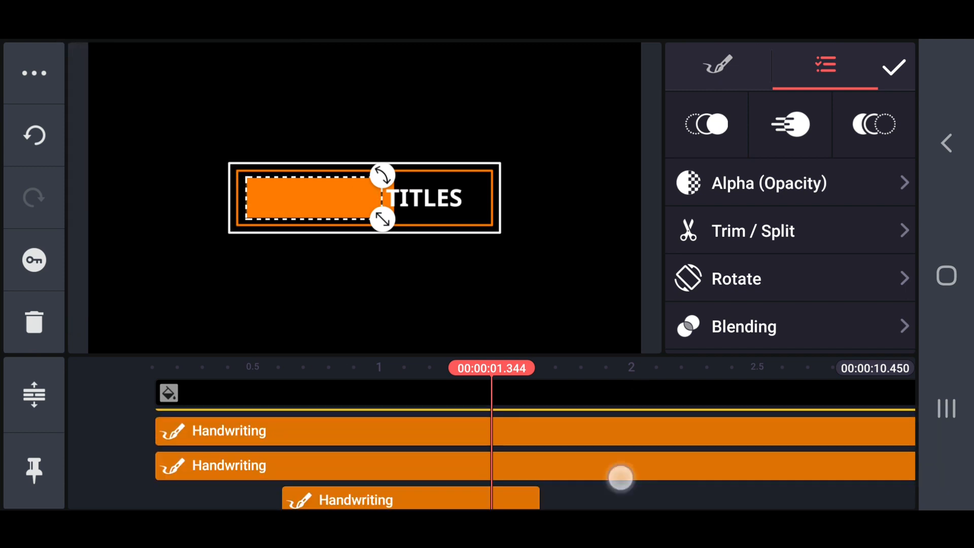
left_click(34, 73)
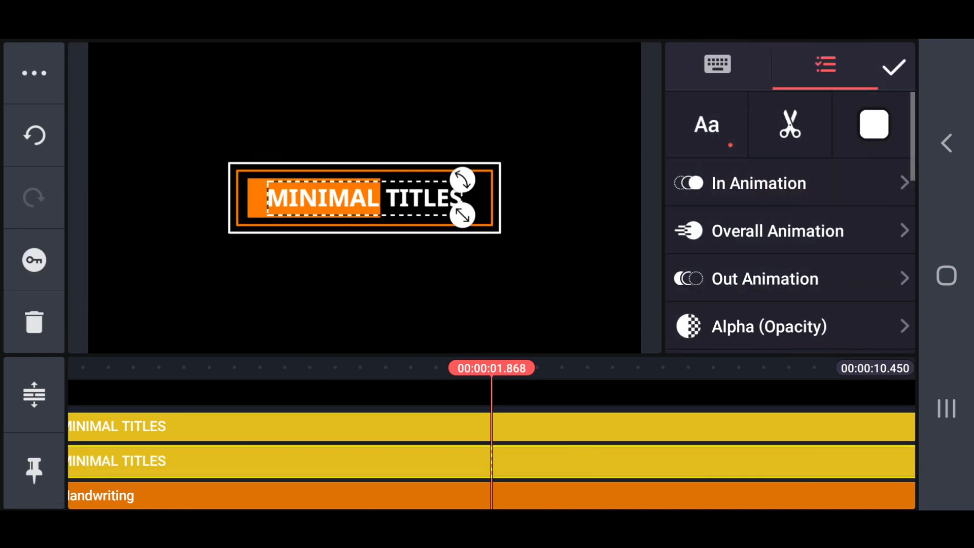
Step: Shorten one text layer to read only MINIMAL
left_click(717, 64)
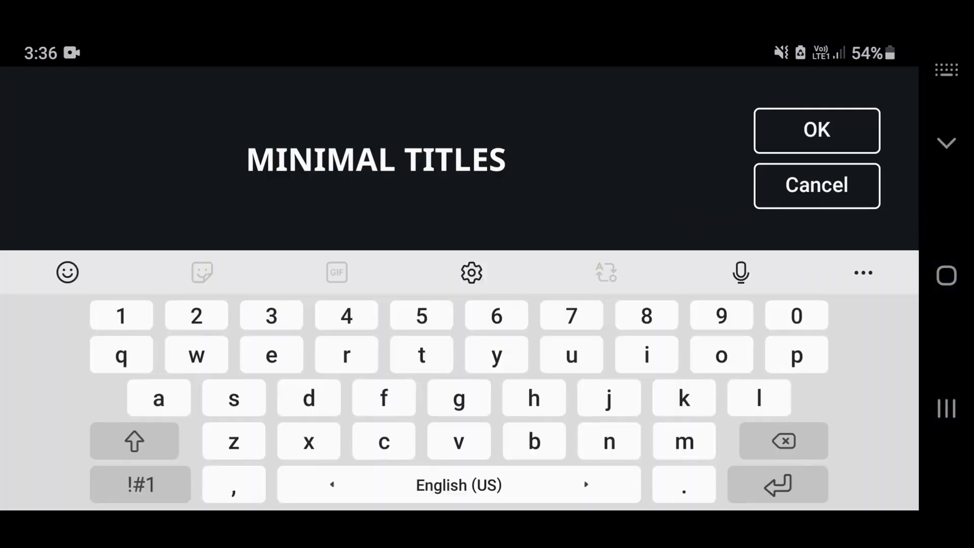
left_click(816, 131)
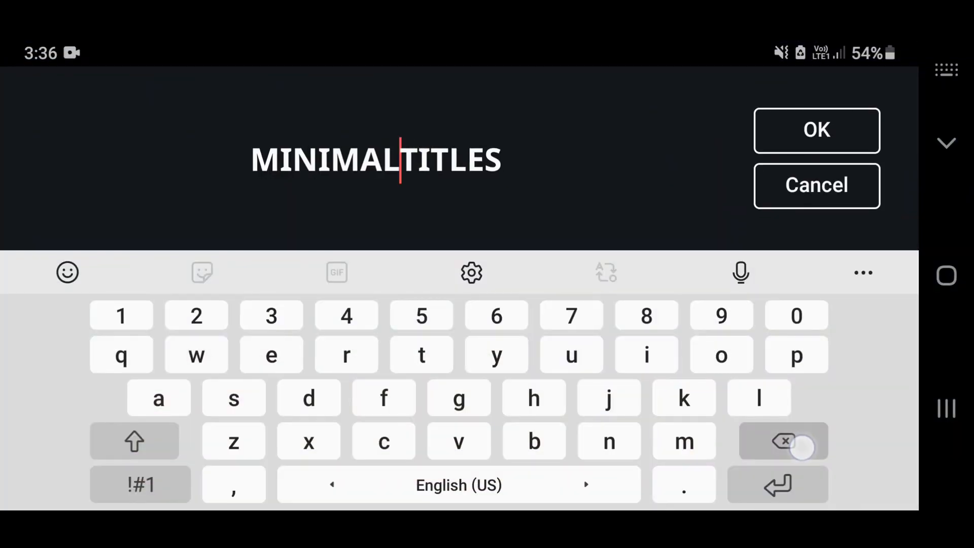
left_click(816, 131)
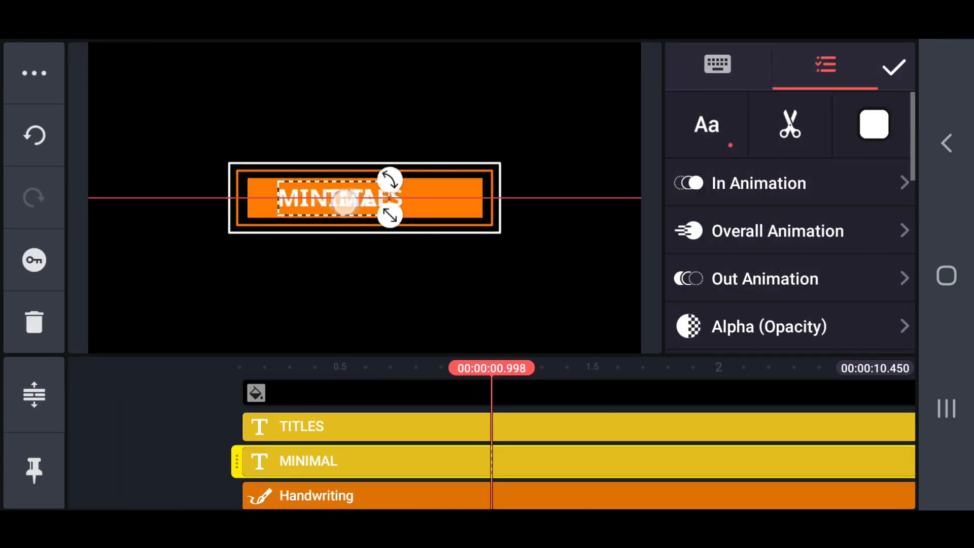
left_click(893, 67)
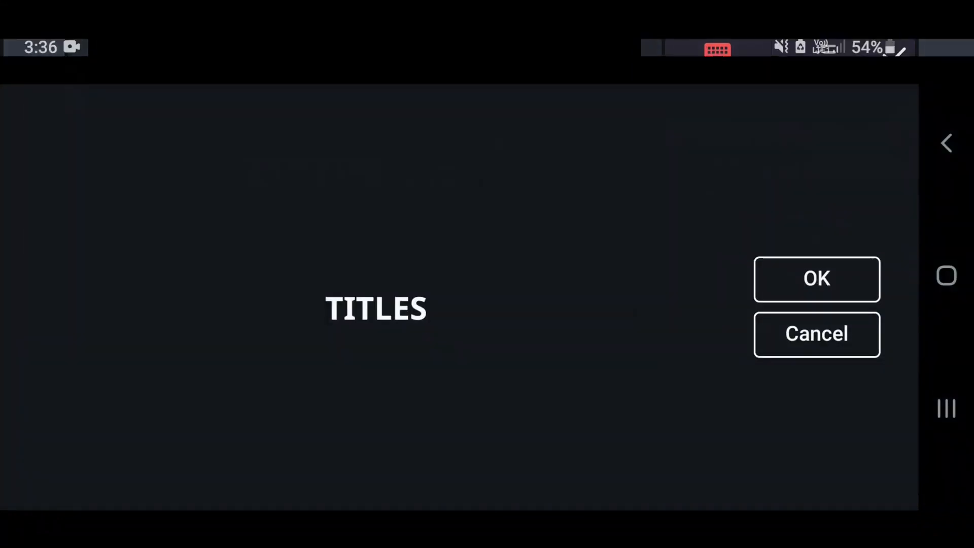
Step: Shorten the other text layer to TITLES and place it beside MINIMAL inside the frame
left_click(375, 307)
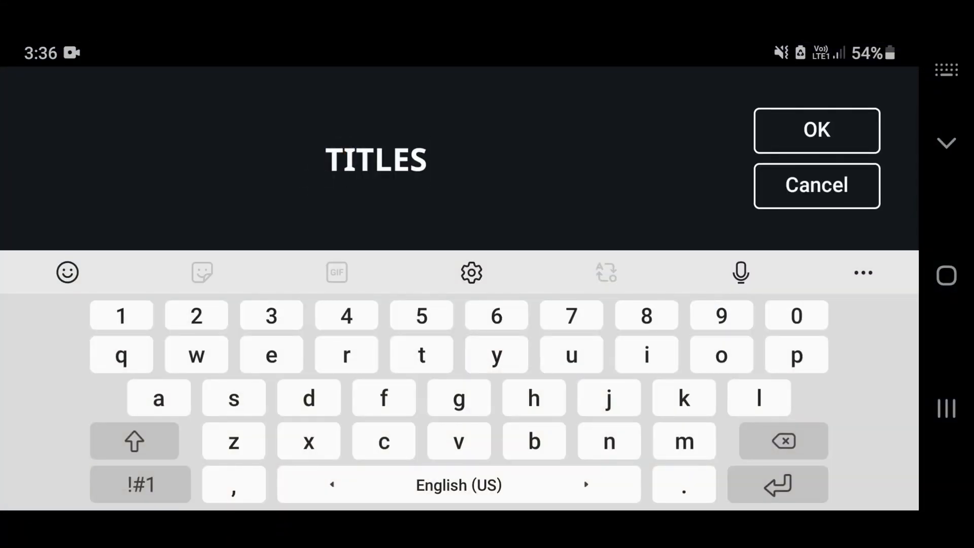
left_click(816, 131)
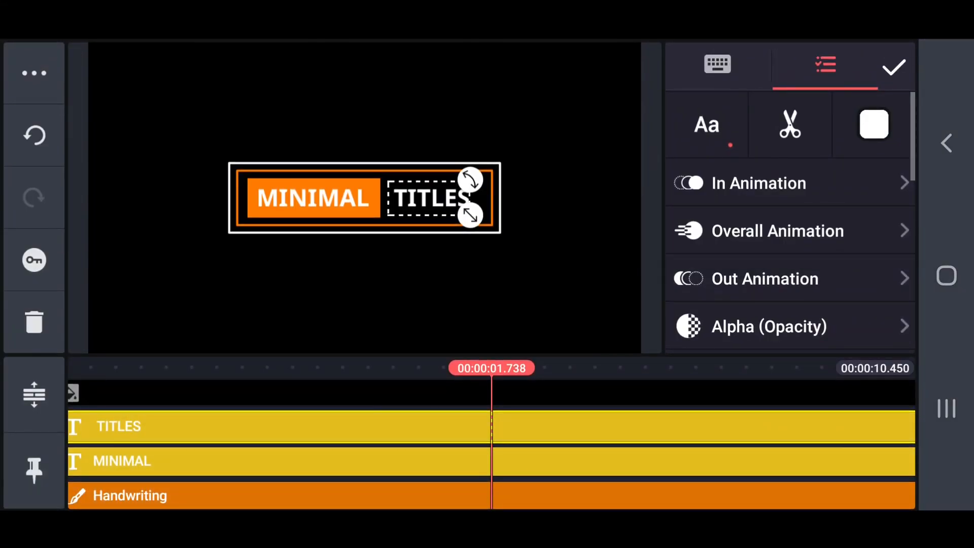
left_click(894, 67)
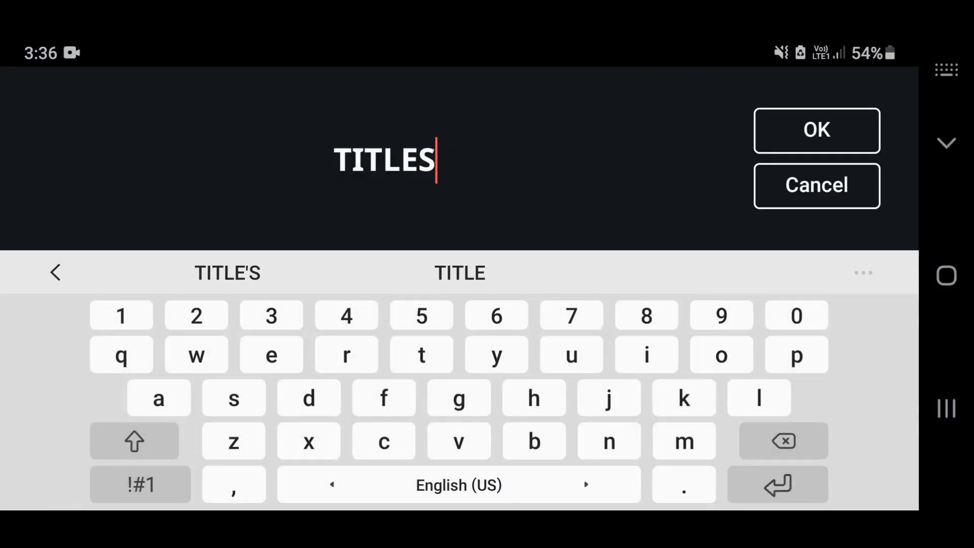
left_click(816, 131)
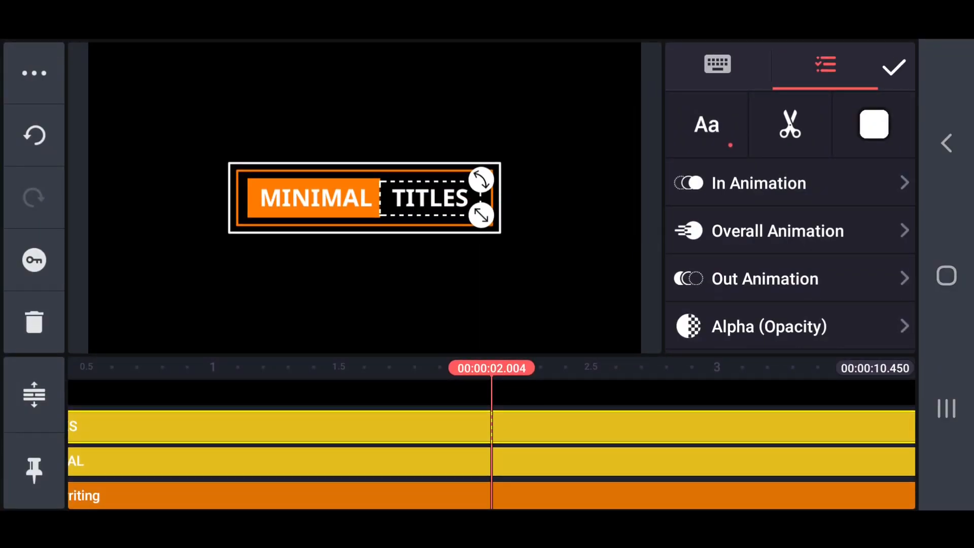
left_click(893, 67)
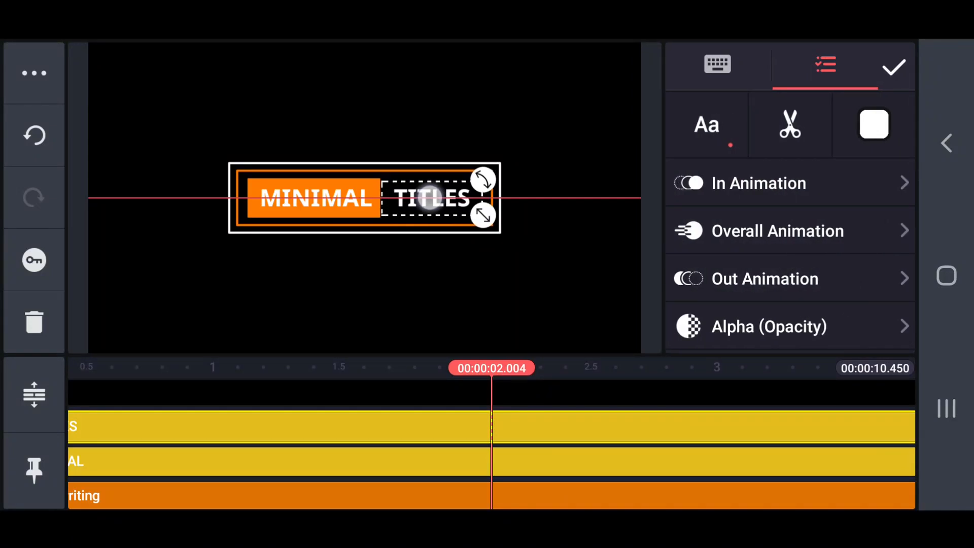
Step: Give MINIMAL an Enter Slide Up entrance and Exit Slide Down exit
left_click(895, 67)
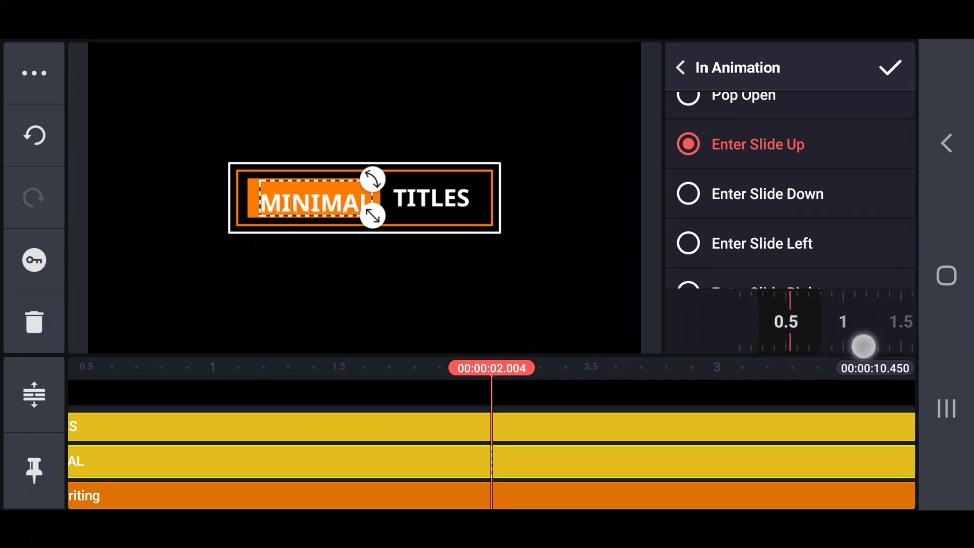
left_click(680, 67)
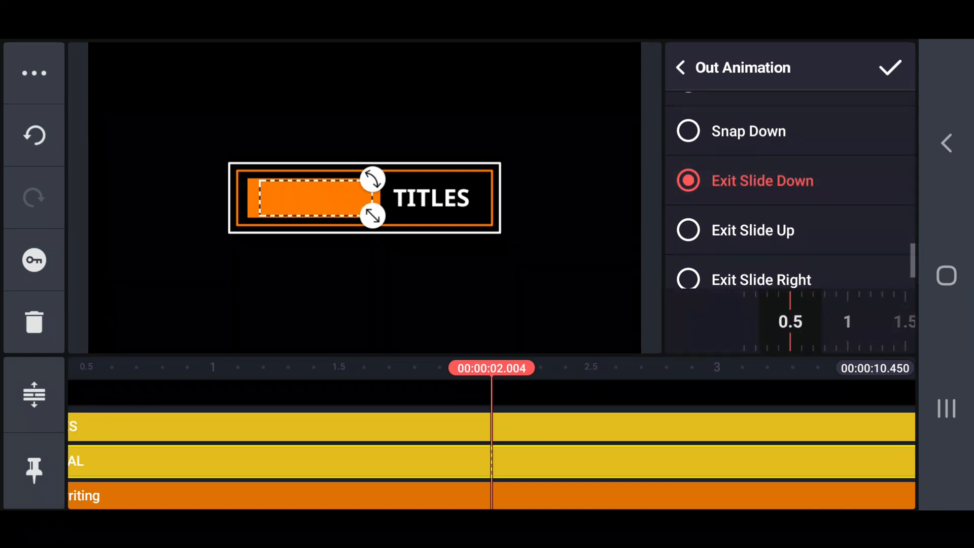
left_click(680, 67)
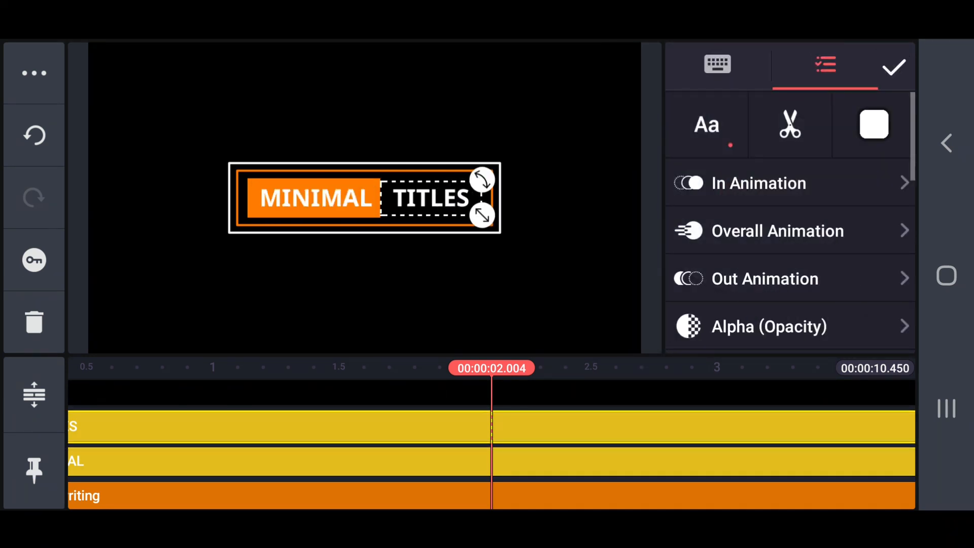
Step: Give TITLES an Enter Slide Right entrance and choose its exit animation
left_click(758, 183)
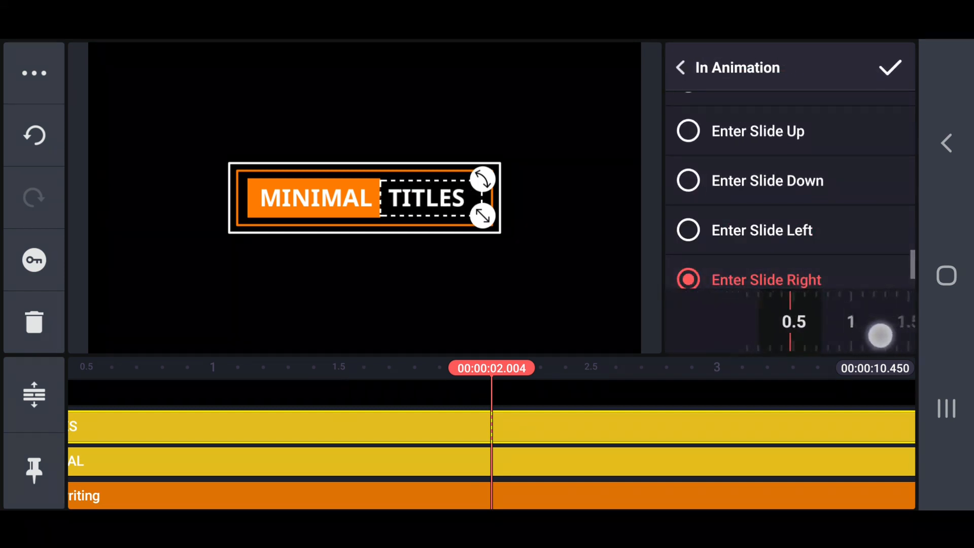
left_click(681, 67)
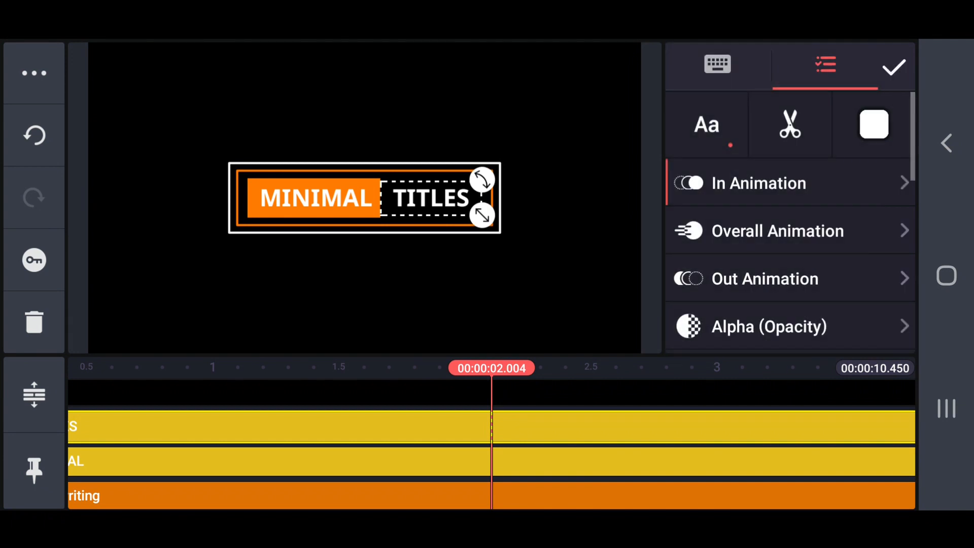
left_click(765, 278)
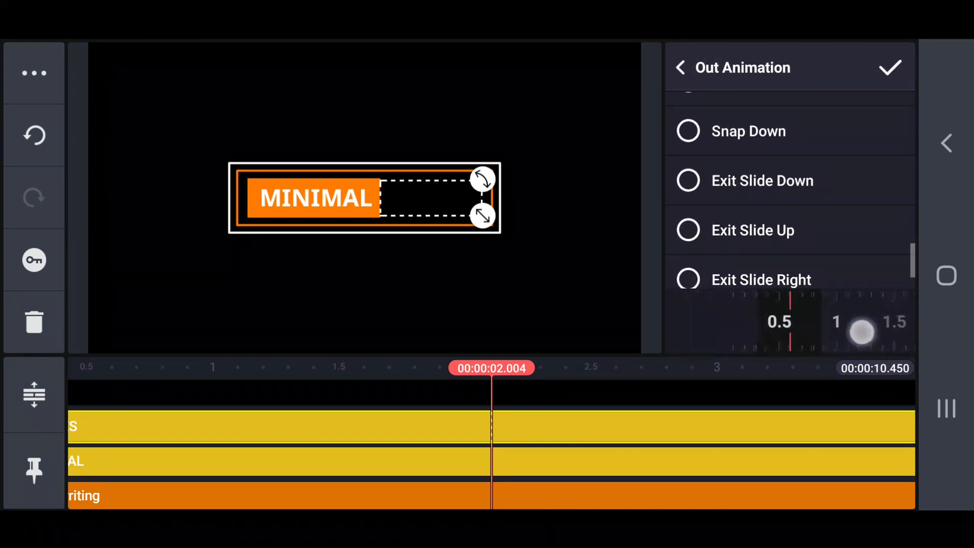
left_click(890, 67)
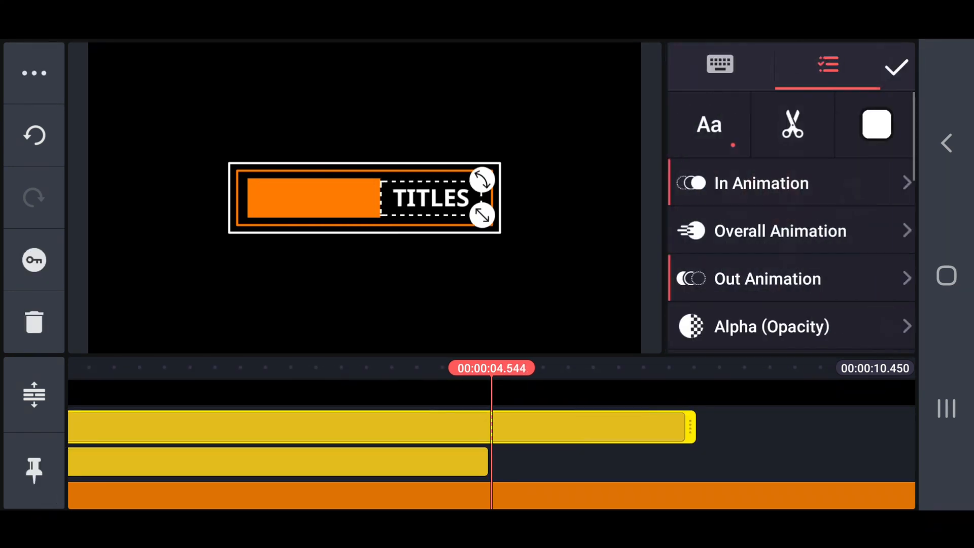
Step: Finish editing TITLES with both text layers trimmed so MINIMAL ends first, returning to the project
left_click(897, 67)
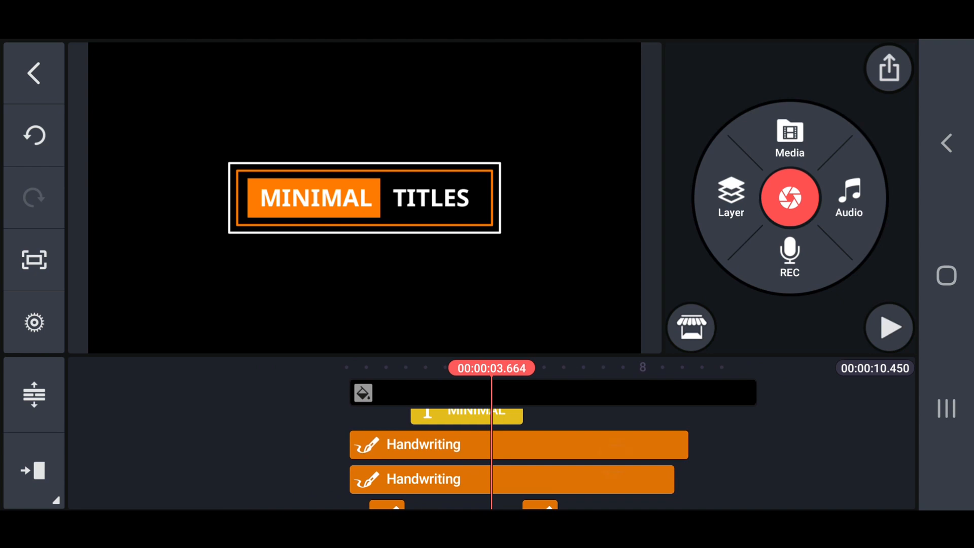
left_click(467, 412)
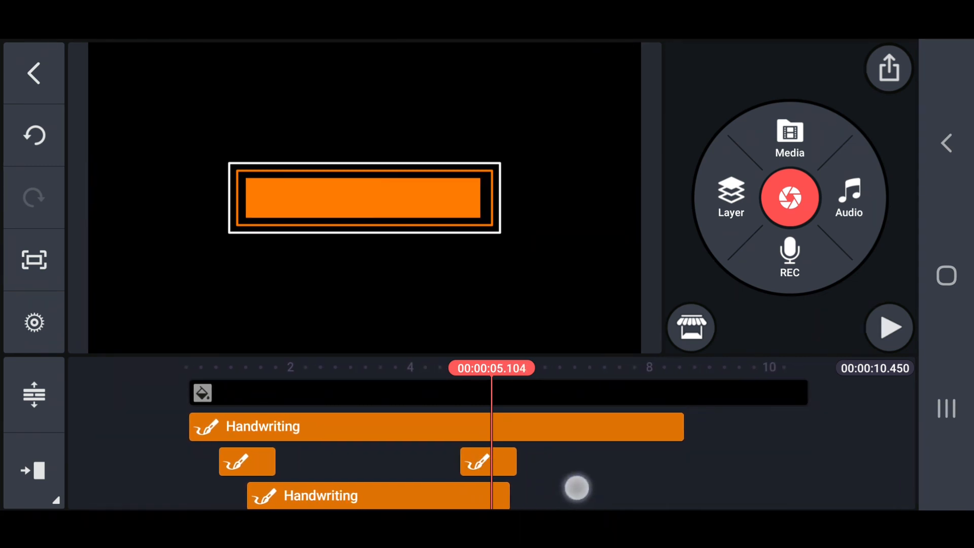
Step: Trim the Handwriting box layers so the project ends at about 6.15 seconds
left_click(379, 495)
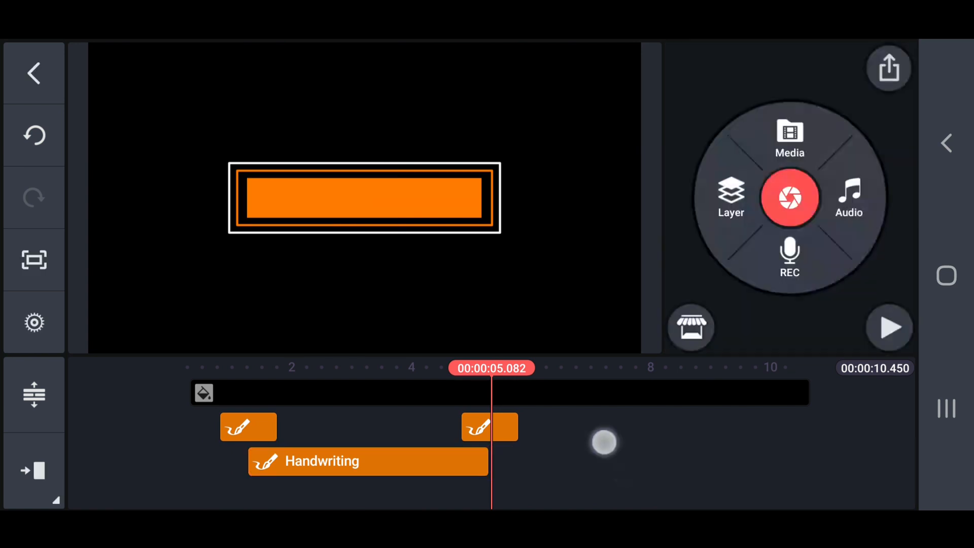
left_click(489, 427)
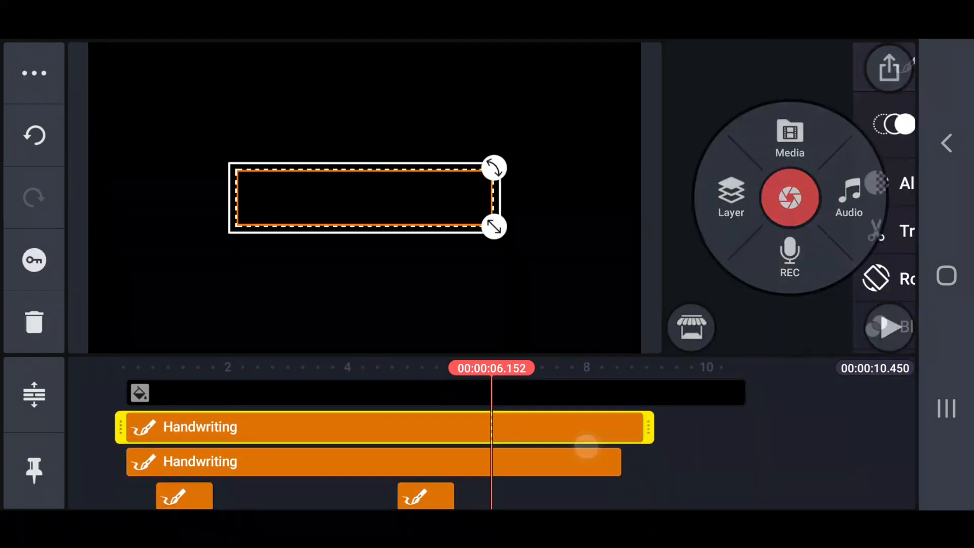
left_click(876, 231)
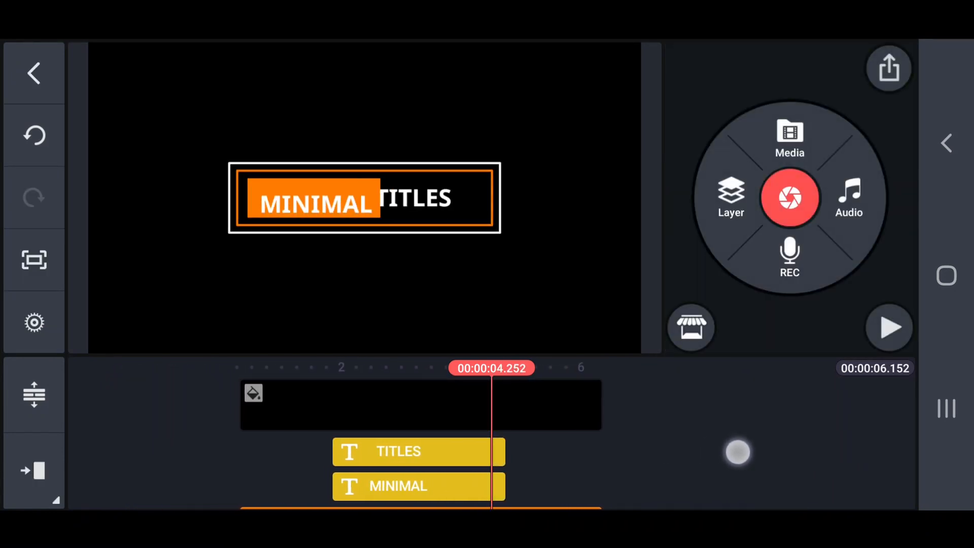
Step: Play the title through to 6.15 s, then select the orange fill bar Handwriting layer
left_click(890, 328)
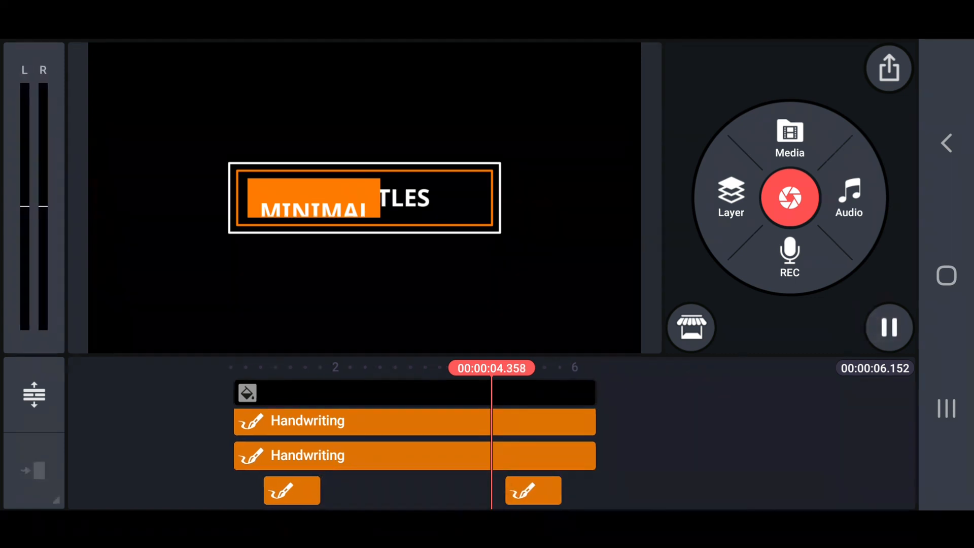
left_click(889, 327)
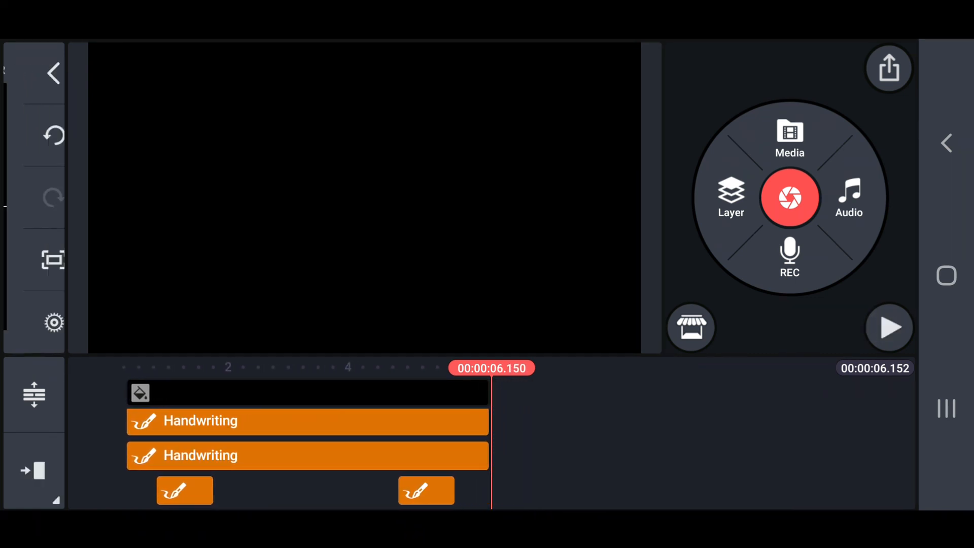
left_click(890, 328)
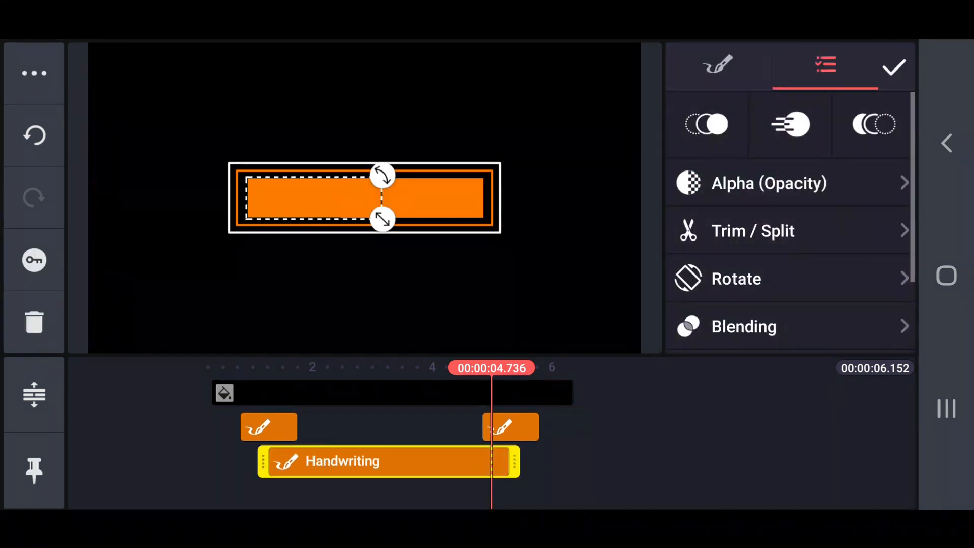
Step: Give the small orange bar drawing layer a Slide Left exit over 0.5 s and confirm
left_click(894, 67)
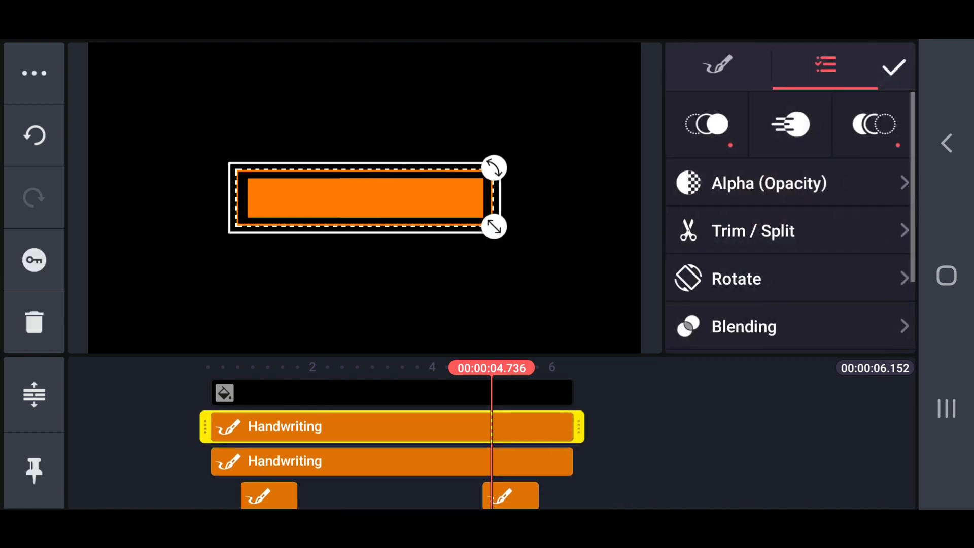
left_click(894, 67)
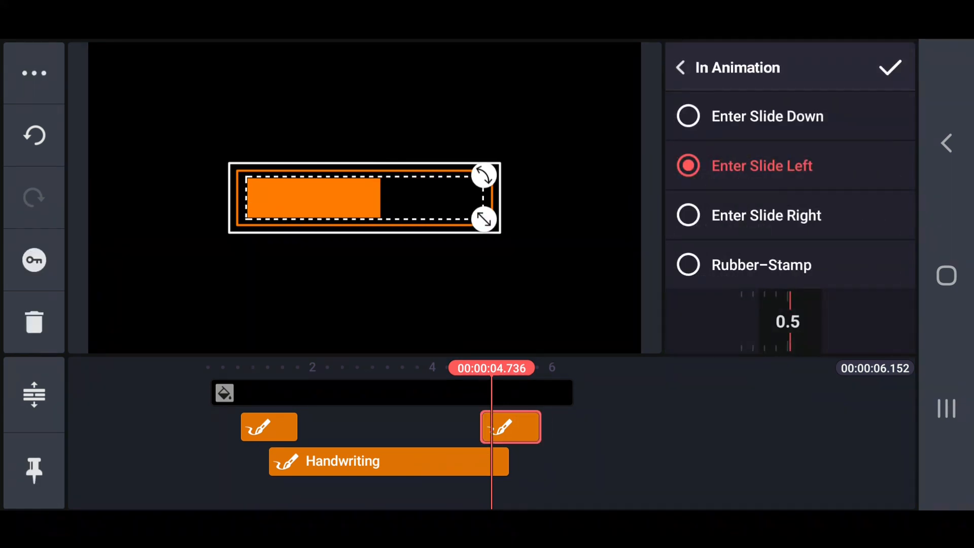
left_click(889, 68)
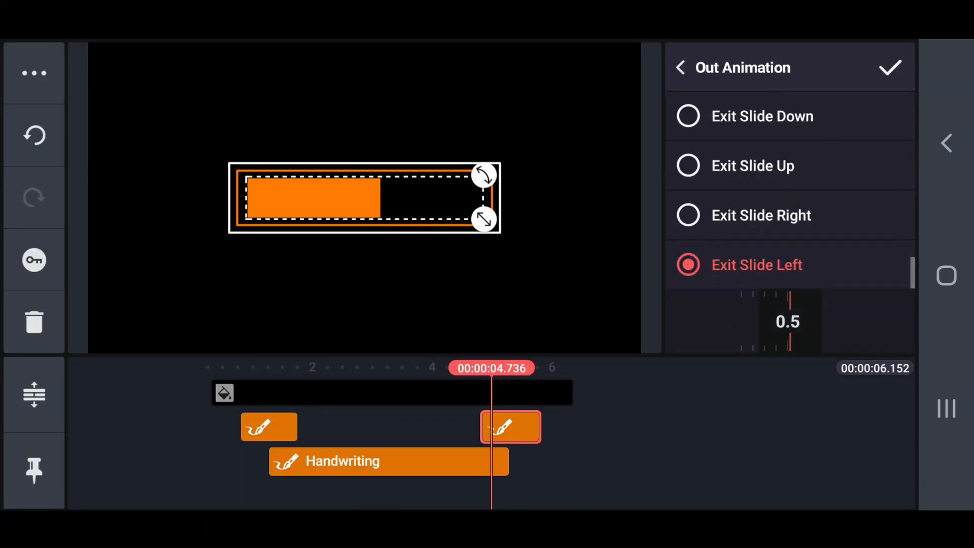
left_click(890, 67)
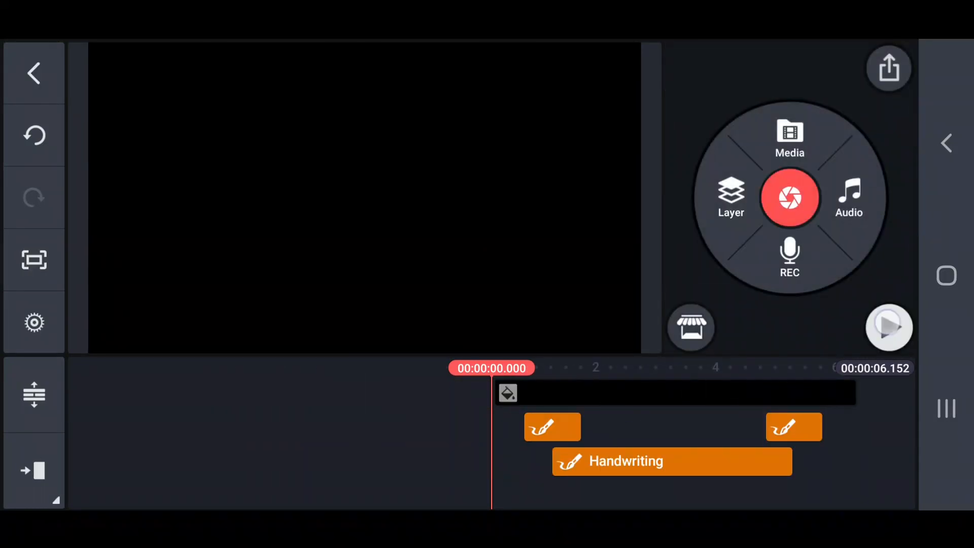
Step: Preview the animation, then export it via Share as a 4K 2160p high-bitrate video
left_click(889, 328)
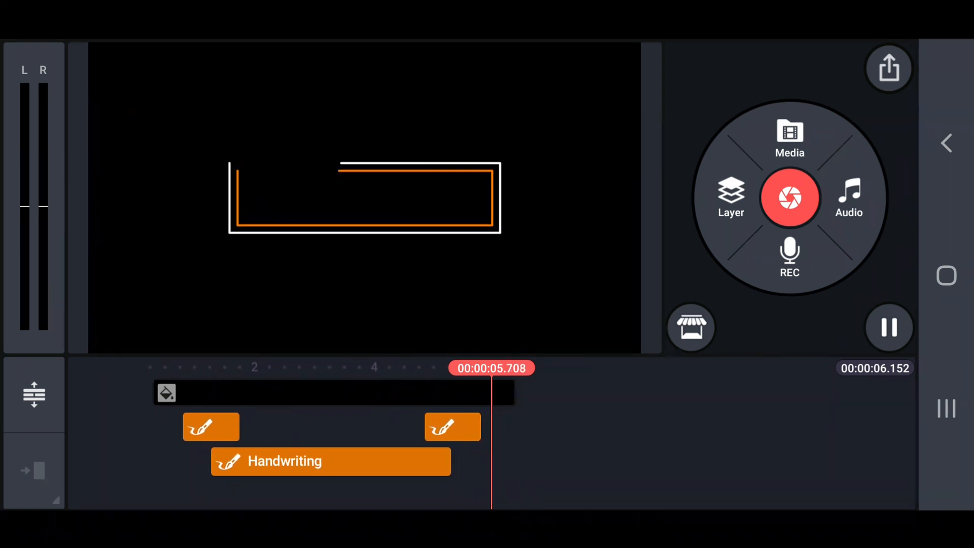
left_click(889, 327)
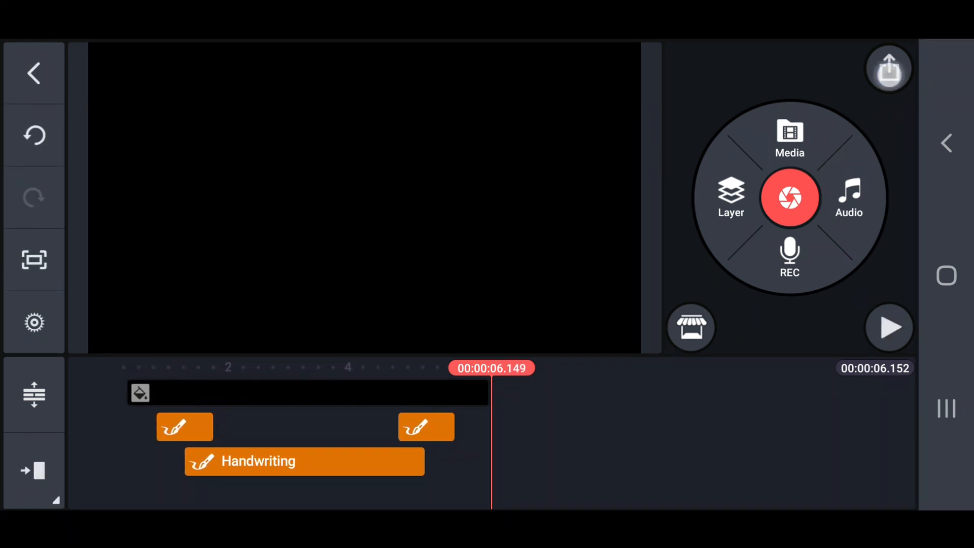
left_click(889, 68)
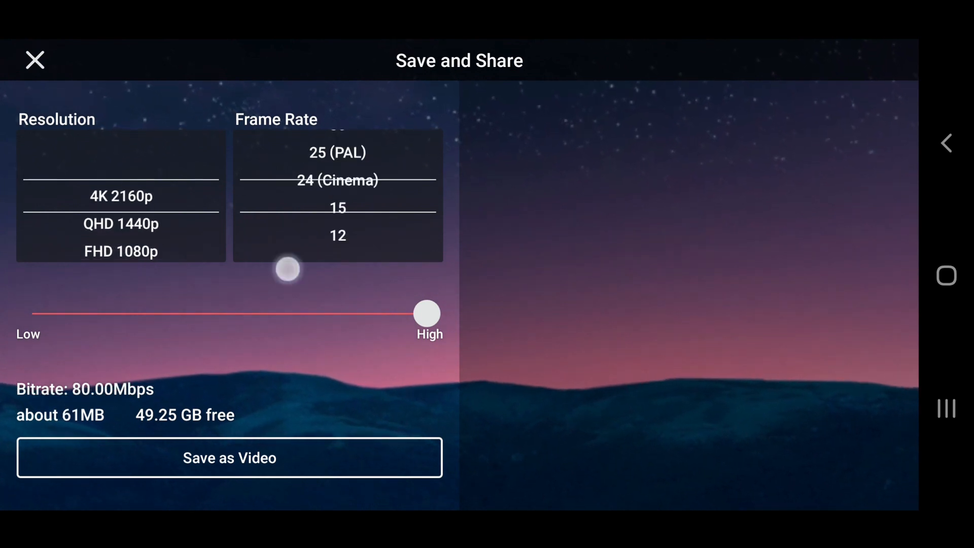
left_click(229, 458)
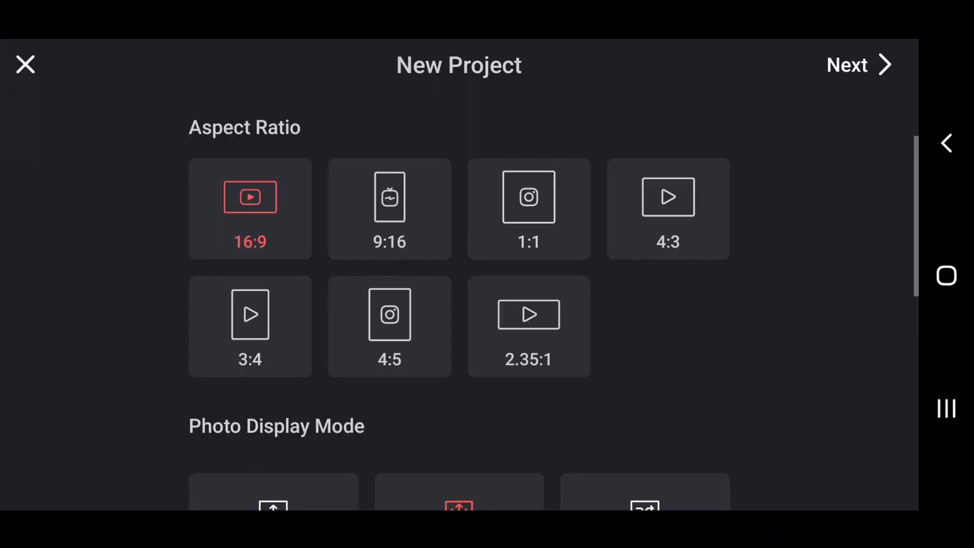
Step: Start a 16:9 project with black background, the aerial city junction photo layer and a Solid Color layer
left_click(859, 65)
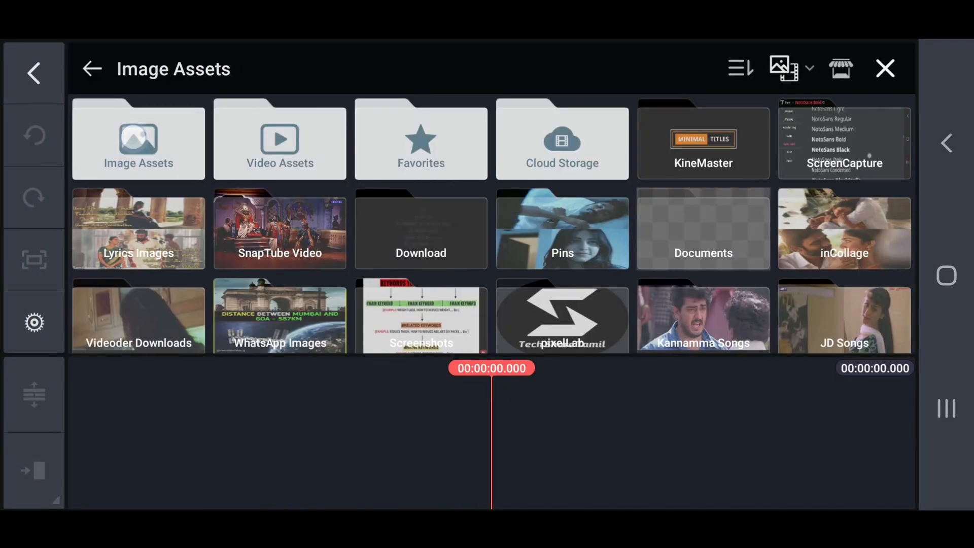
left_click(138, 139)
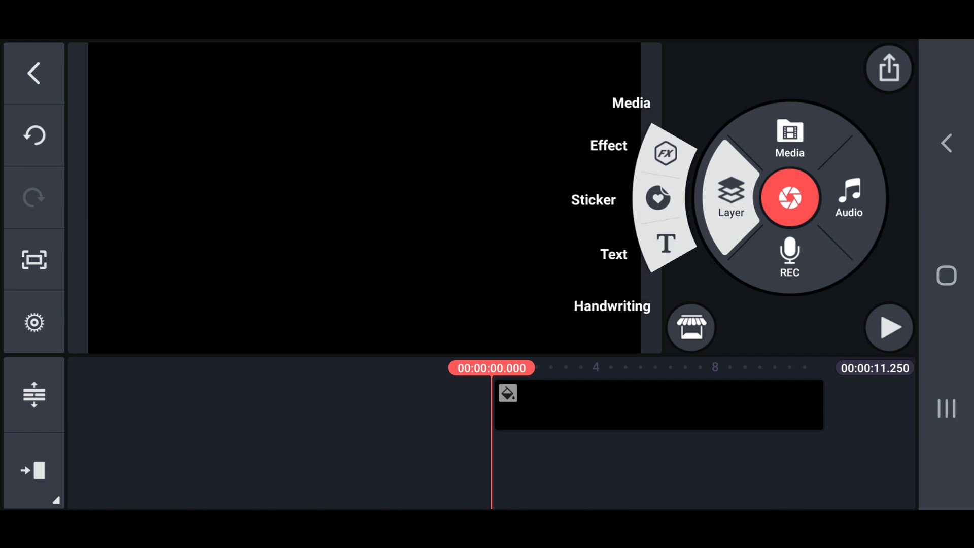
left_click(789, 137)
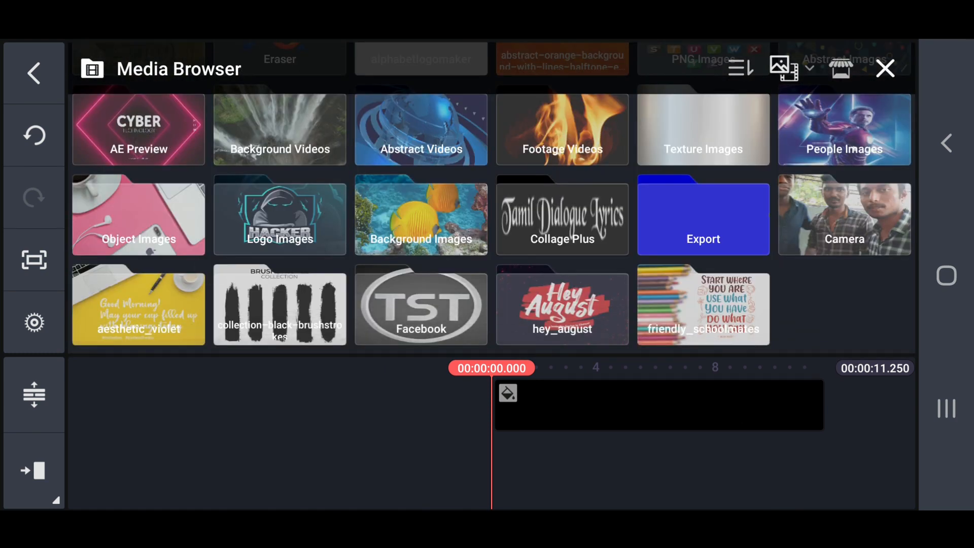
left_click(421, 215)
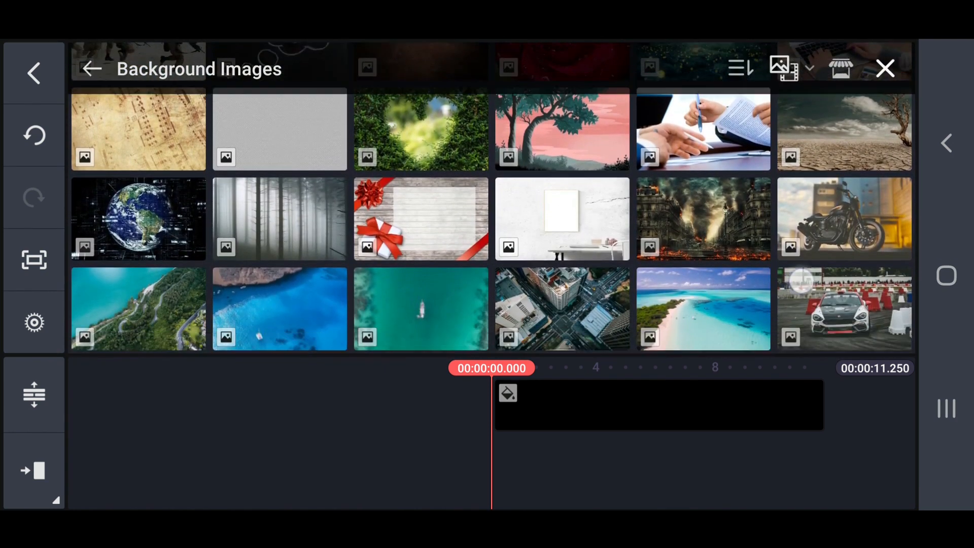
scroll("down", 3)
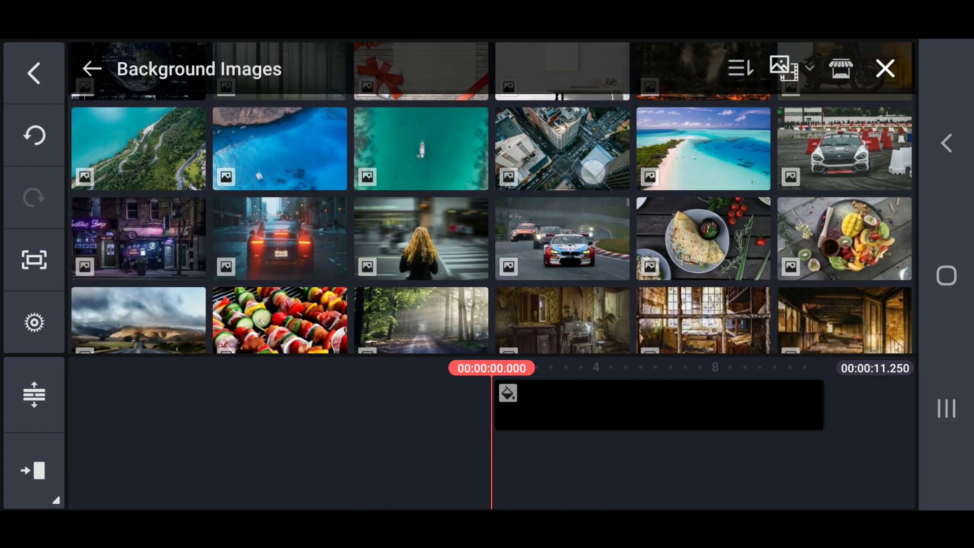
left_click(562, 149)
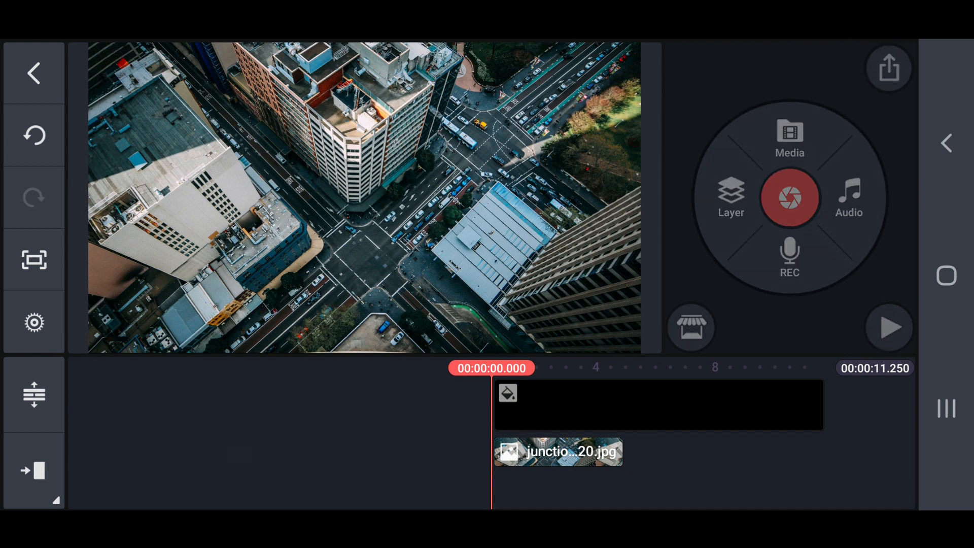
left_click(789, 137)
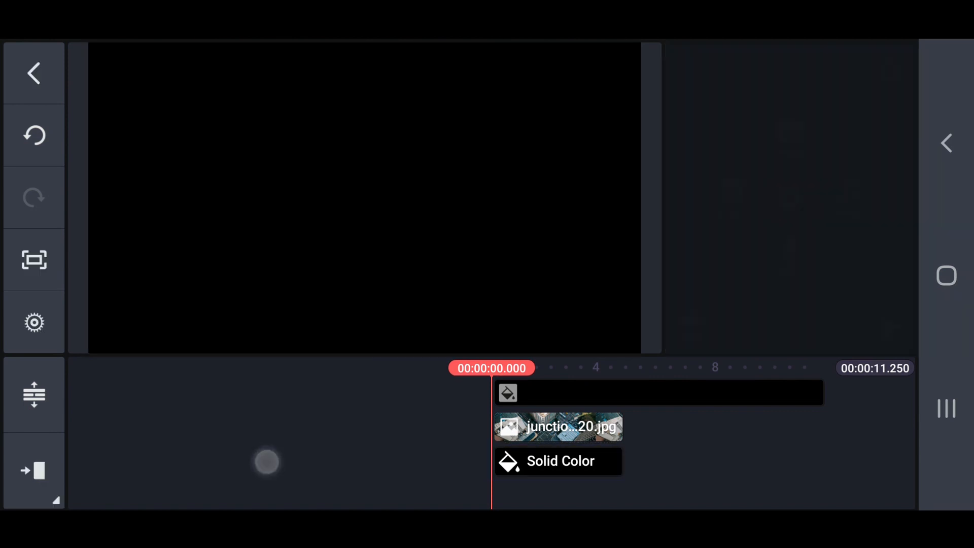
Step: Lower the Solid Color layer's Alpha to dim the photo, stretch both layers, and add the exported title video layer
left_click(558, 460)
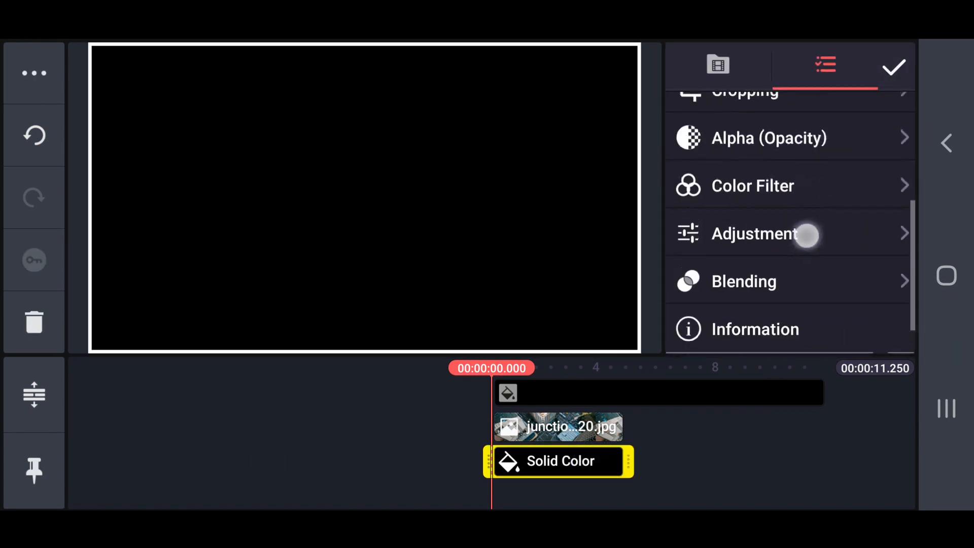
left_click(768, 137)
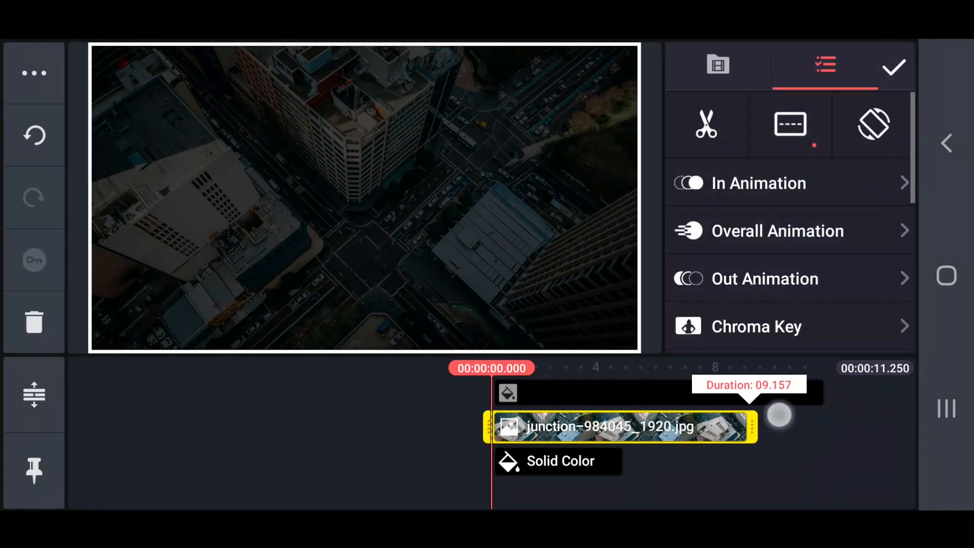
left_click(558, 461)
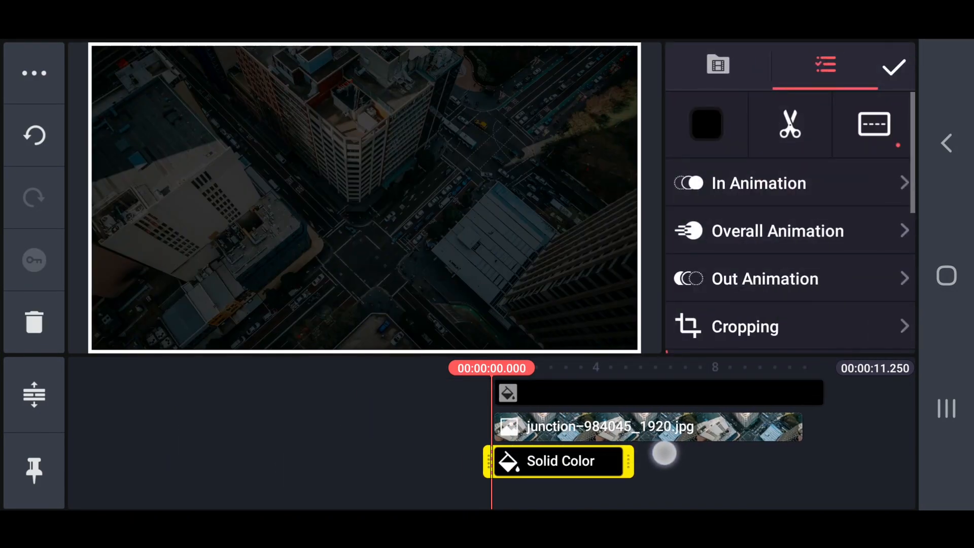
left_click(34, 73)
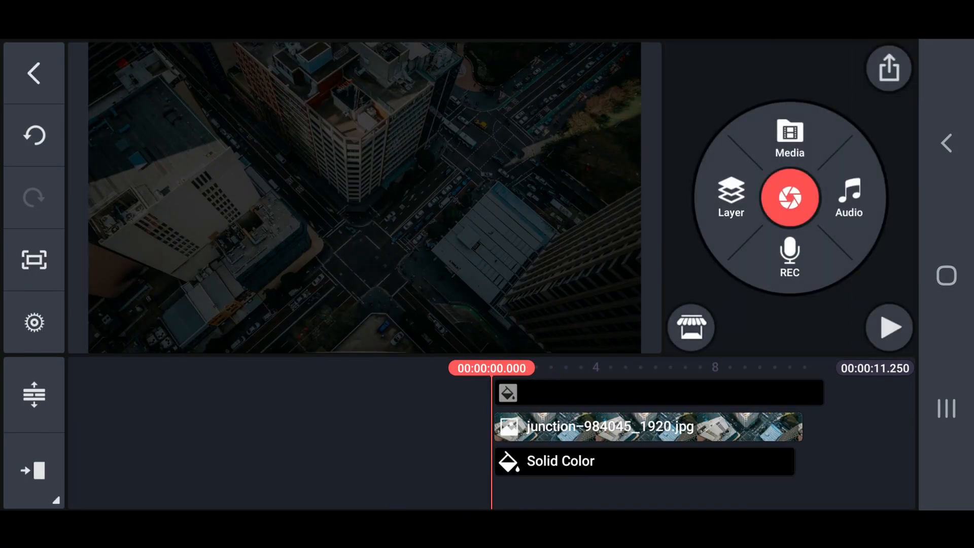
left_click(789, 137)
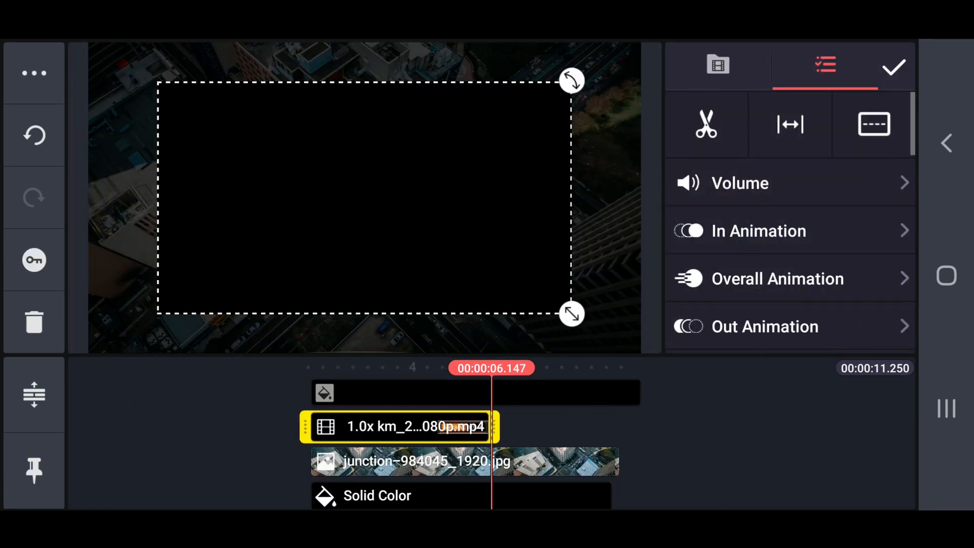
Step: Enable Chroma Key on the title video with black as key colour so only the box shows
left_click(213, 442)
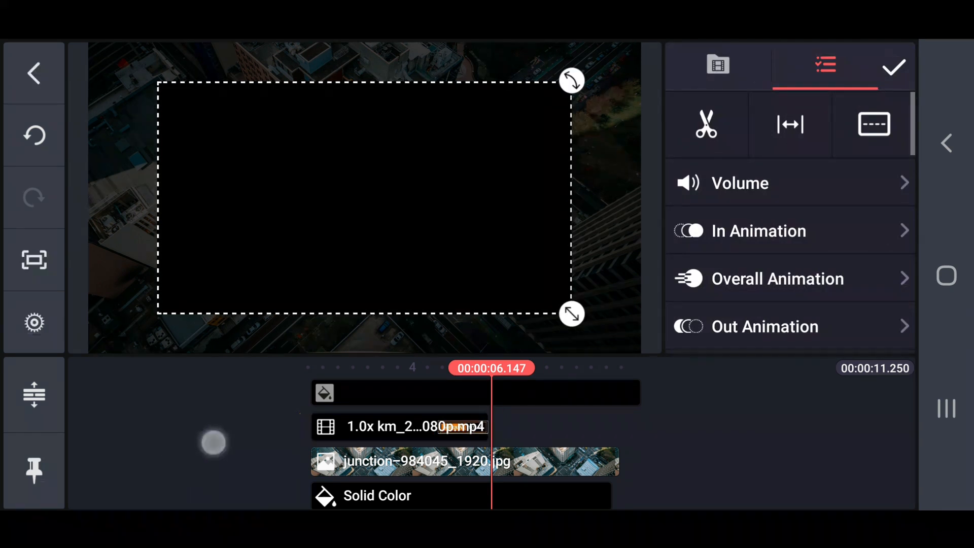
left_click(707, 124)
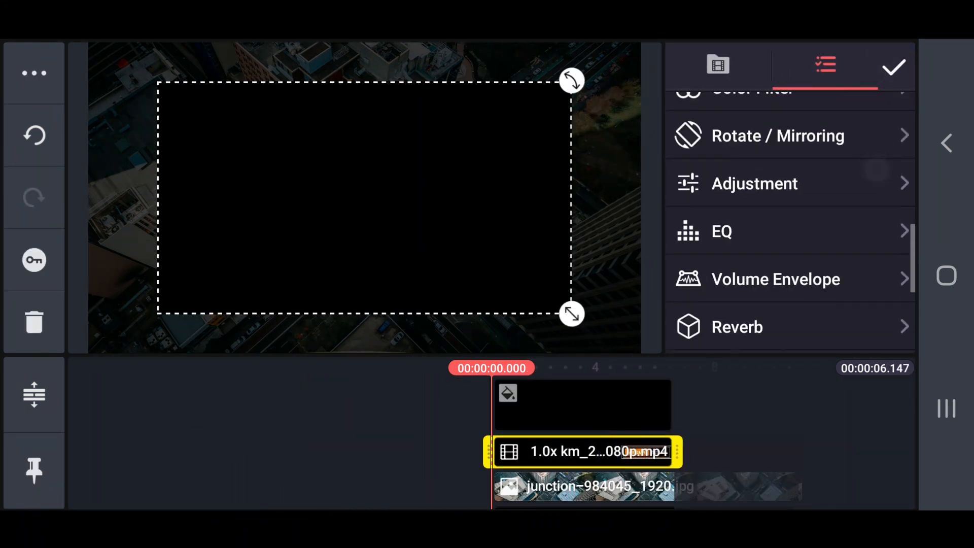
scroll("up", 3)
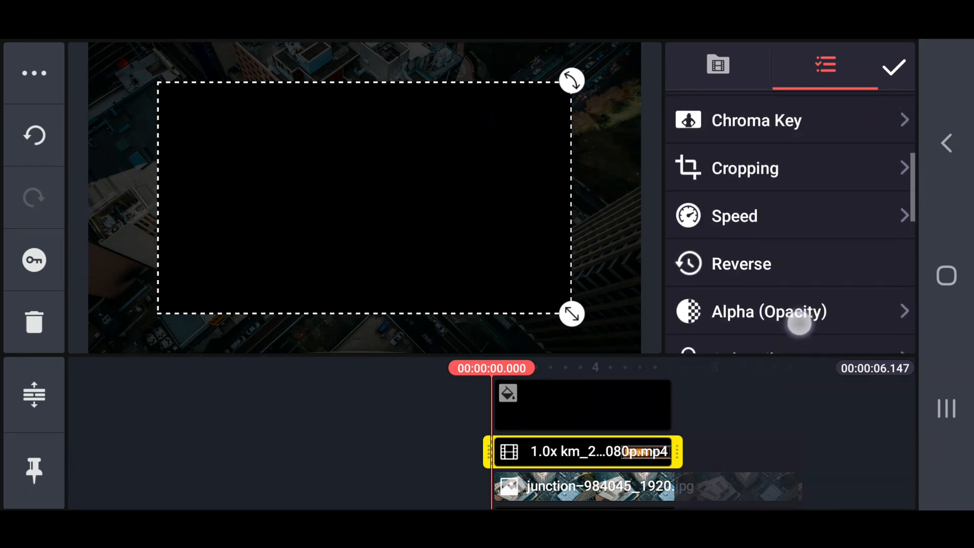
left_click(756, 120)
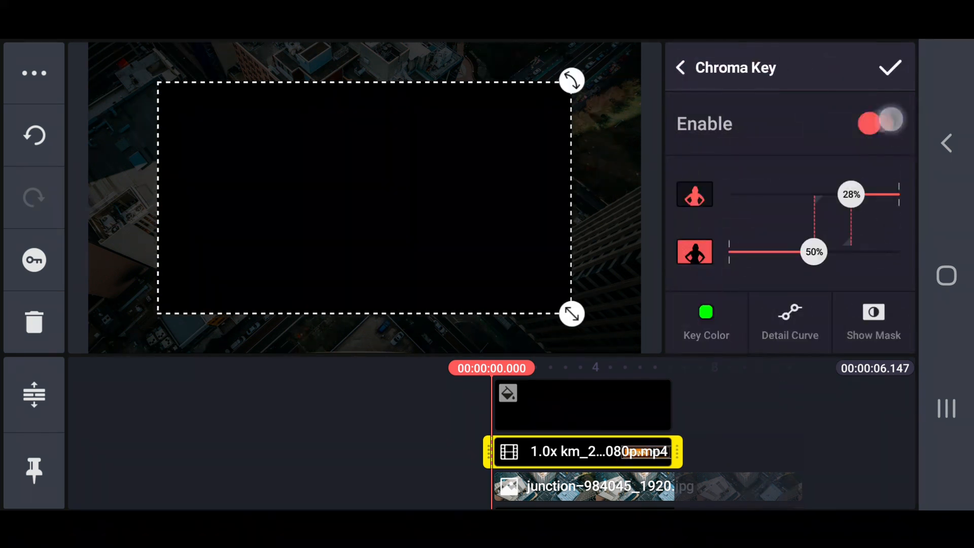
left_click(883, 123)
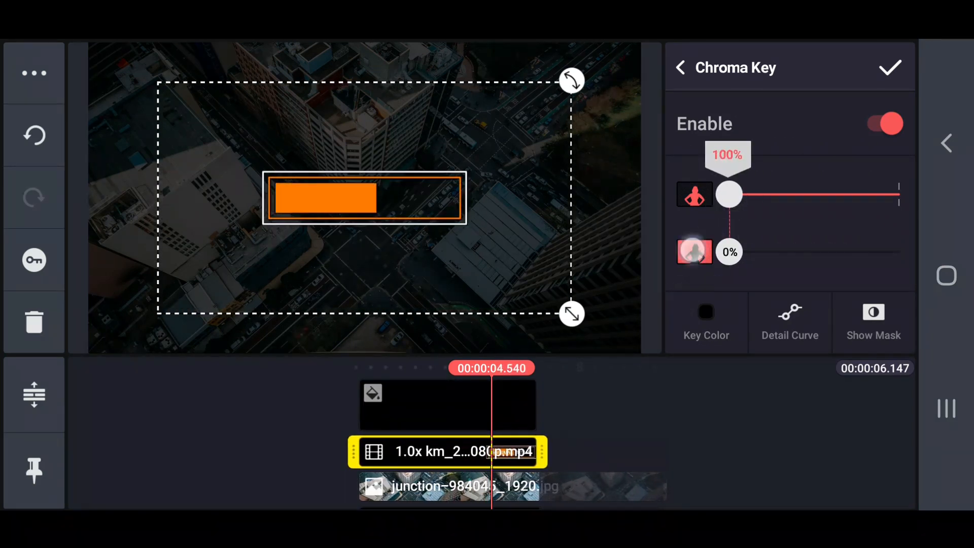
left_click(890, 68)
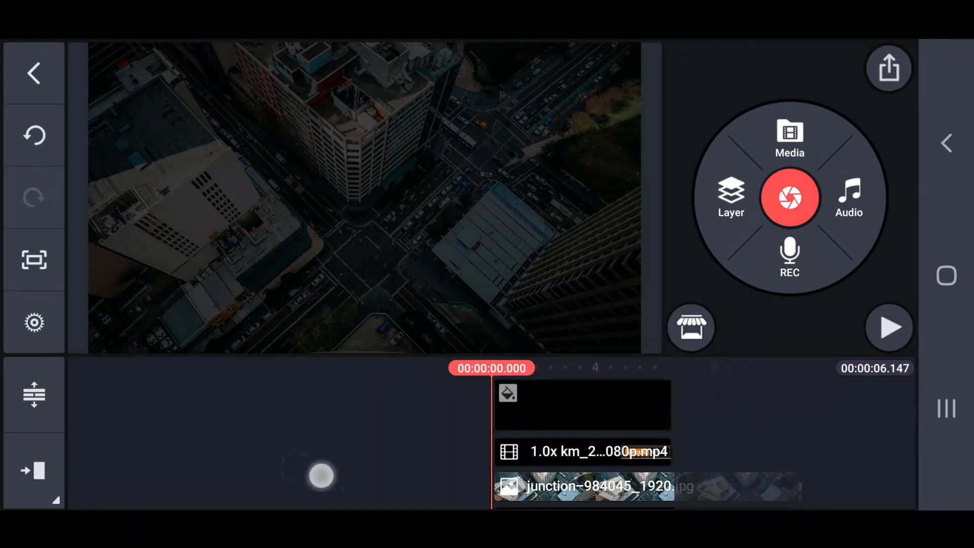
Step: Add Otis McMusic (Sting) from Audio > Folders > Intro Music as background music
left_click(848, 198)
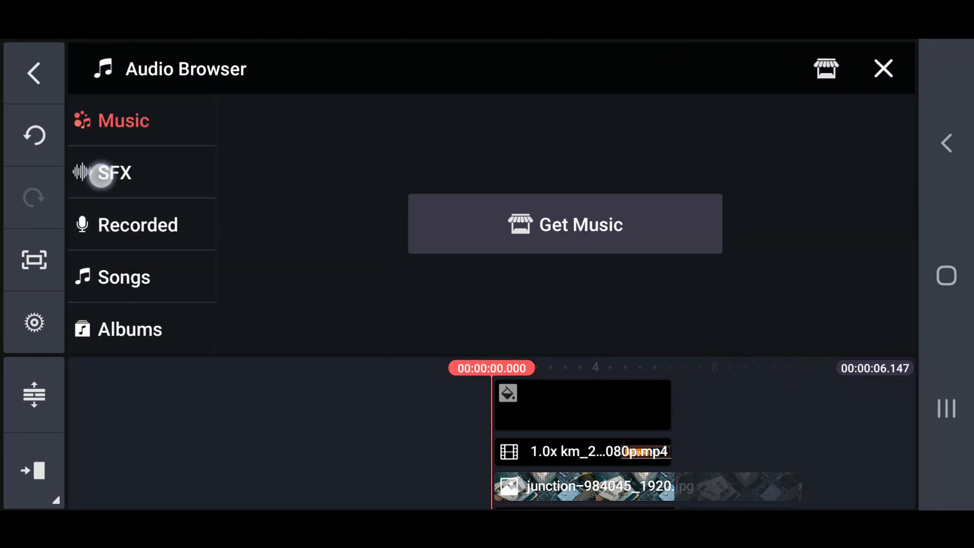
left_click(124, 277)
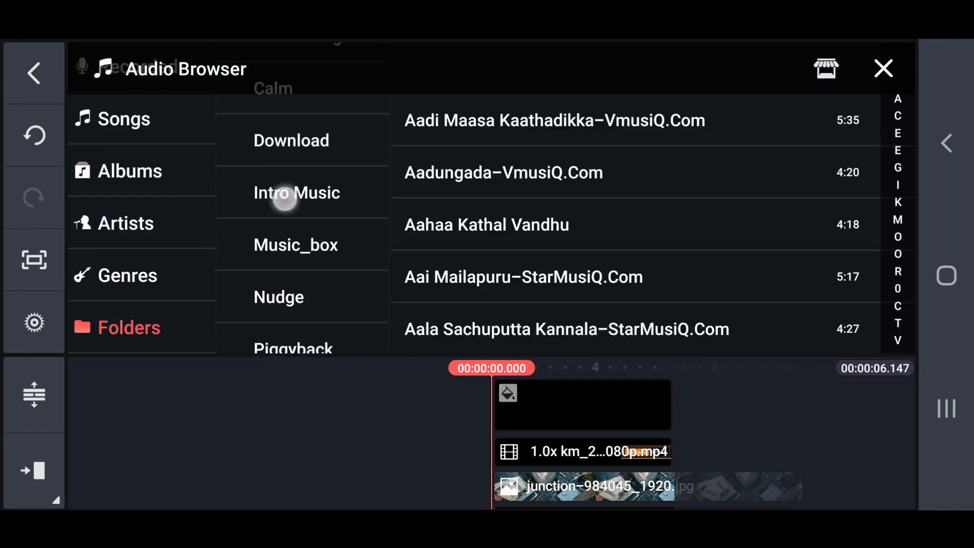
left_click(296, 192)
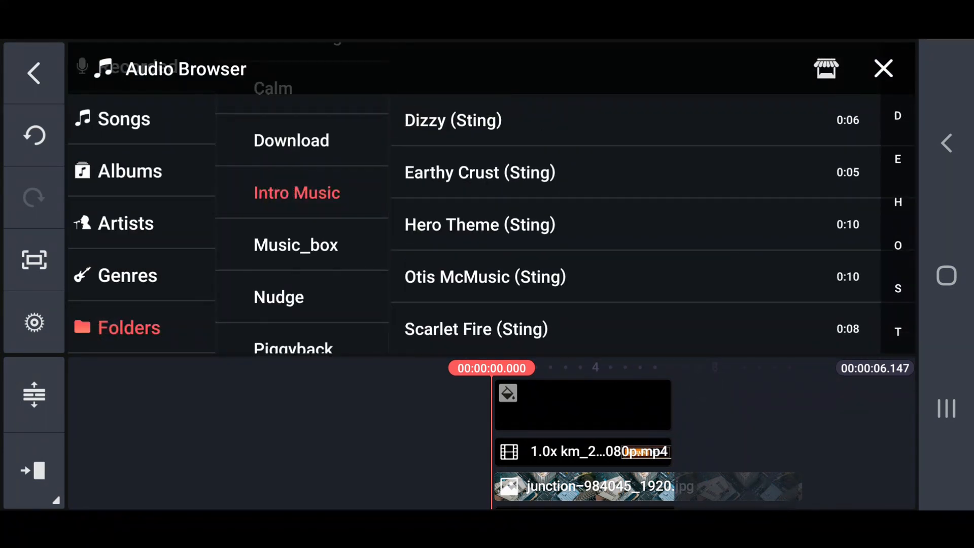
left_click(485, 276)
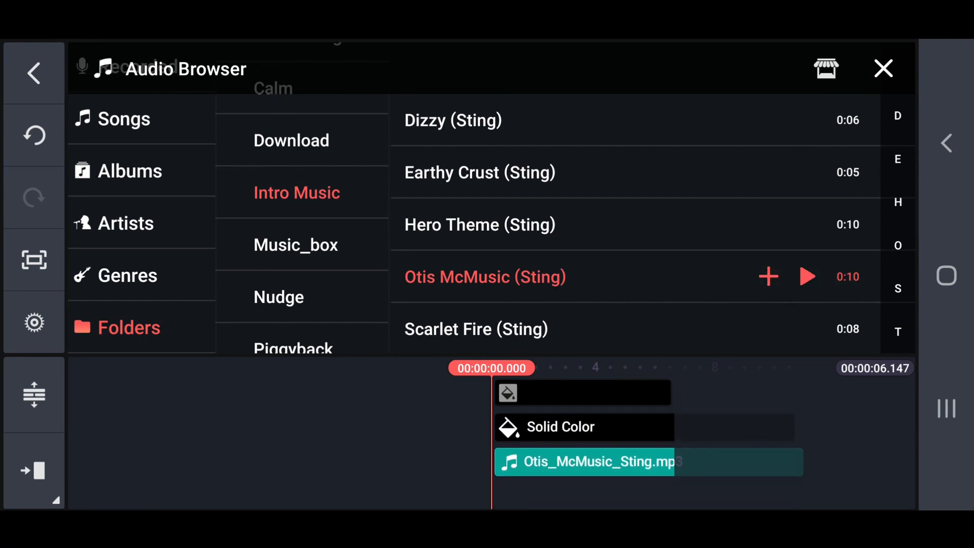